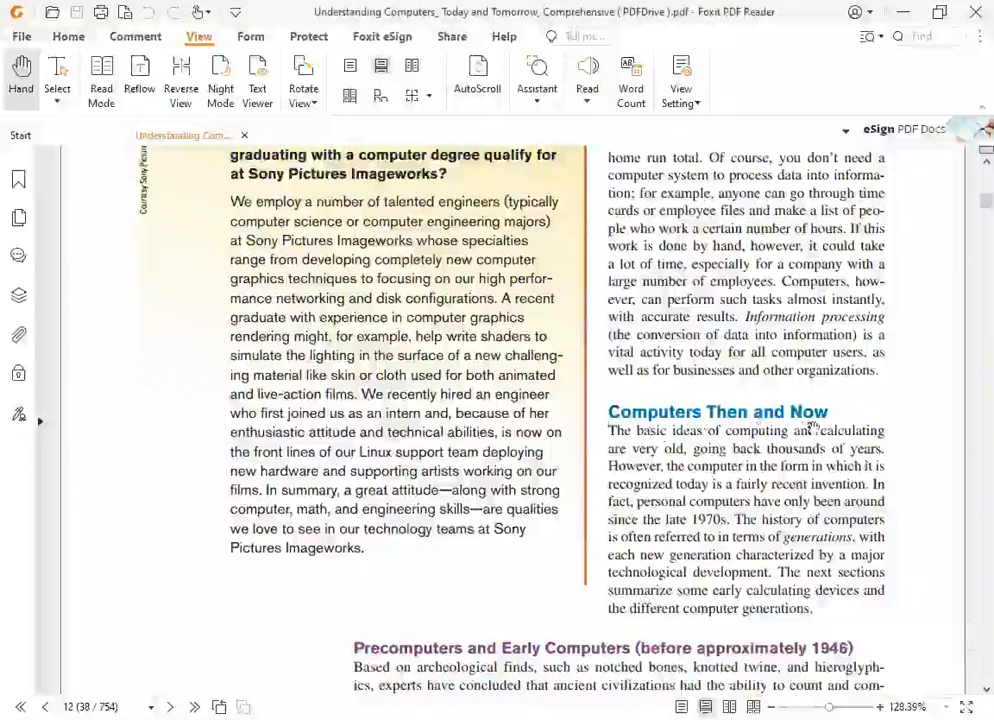
mouse_move(708, 400)
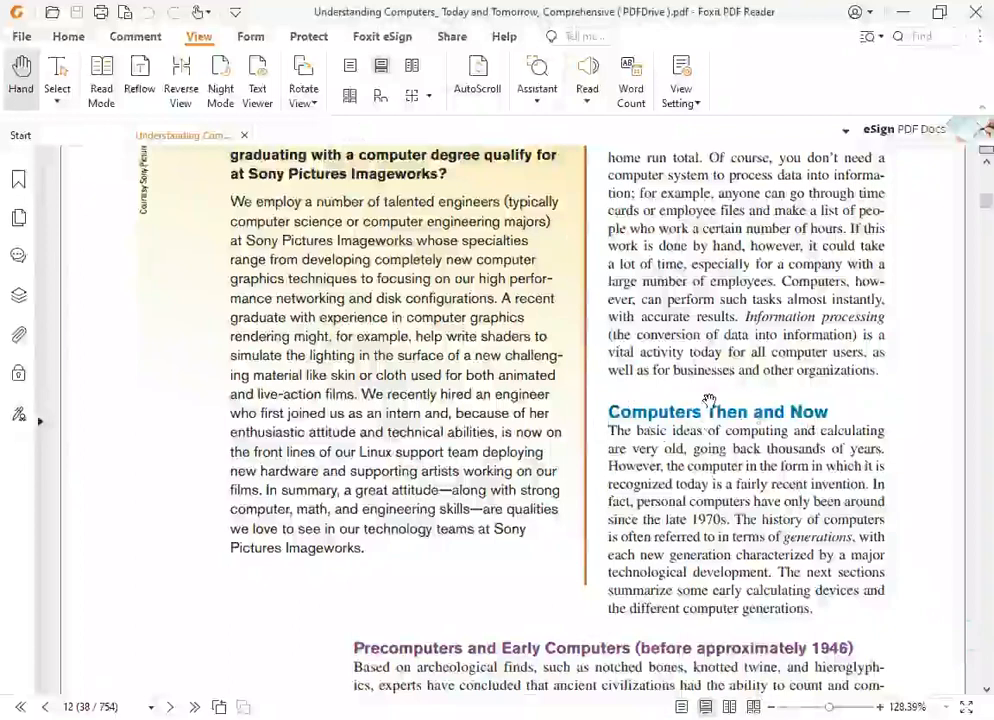
scroll(down, 3)
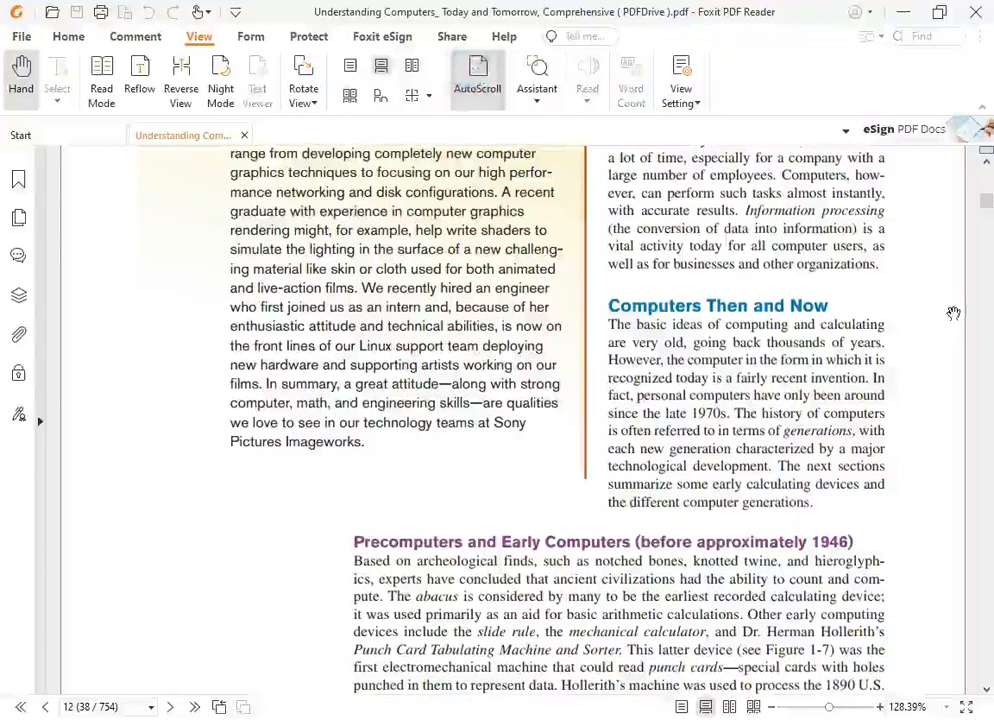
scroll(down, 3)
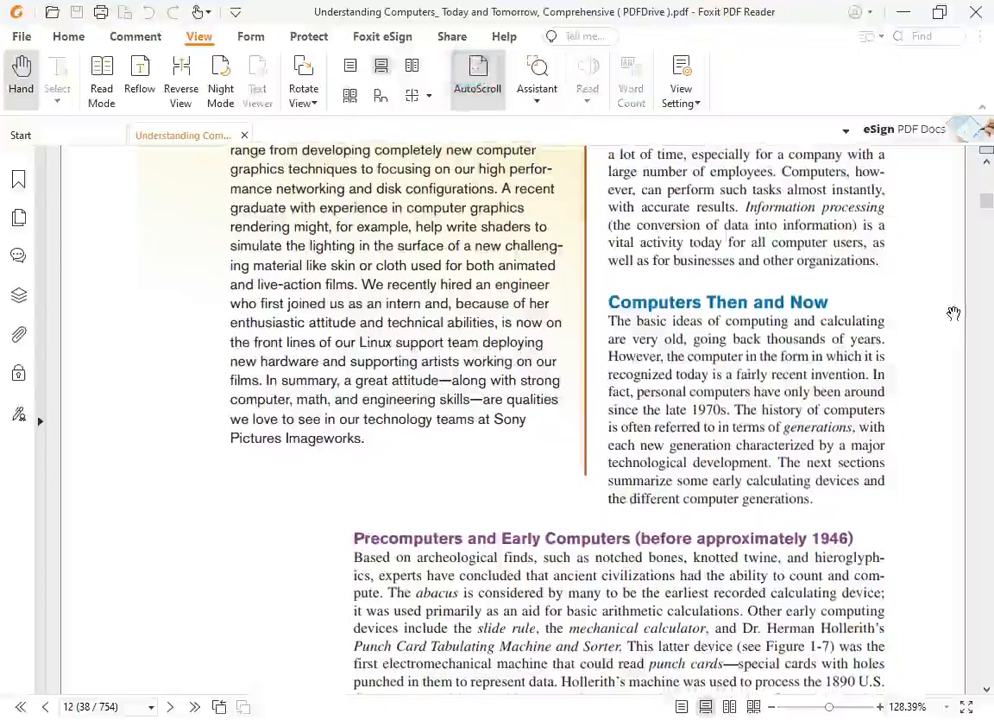
scroll(down, 3)
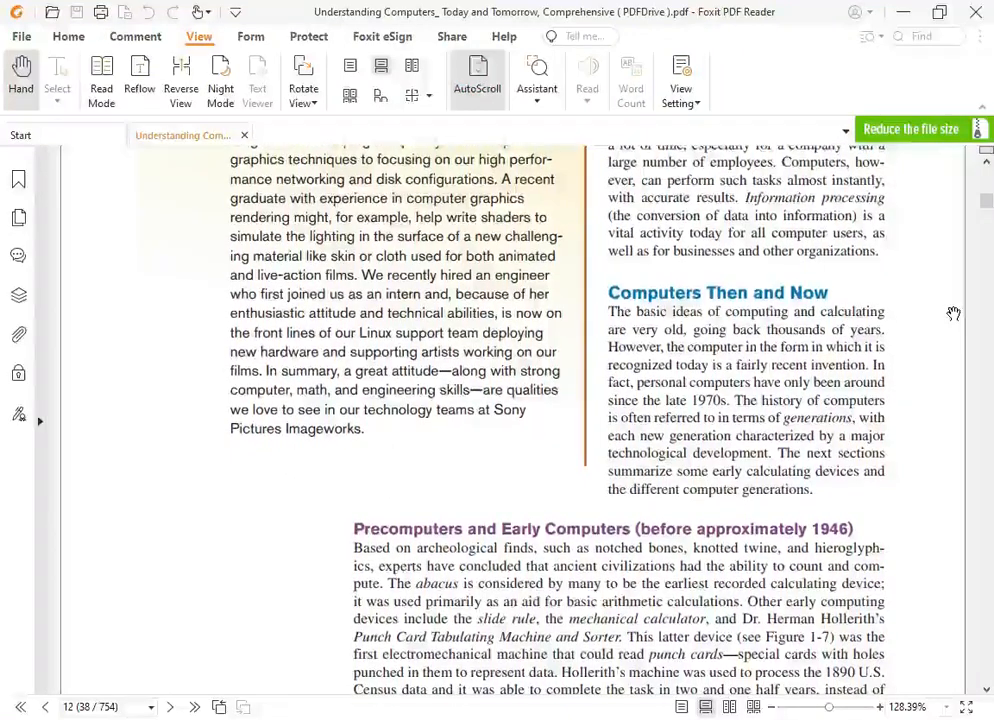
scroll(down, 3)
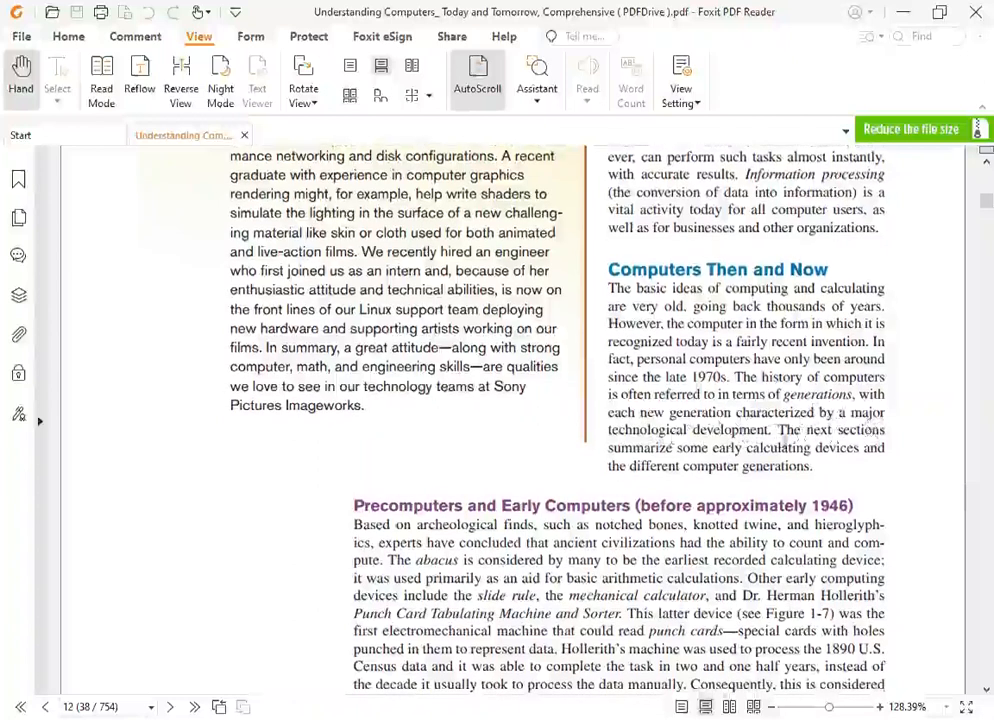
scroll(down, 3)
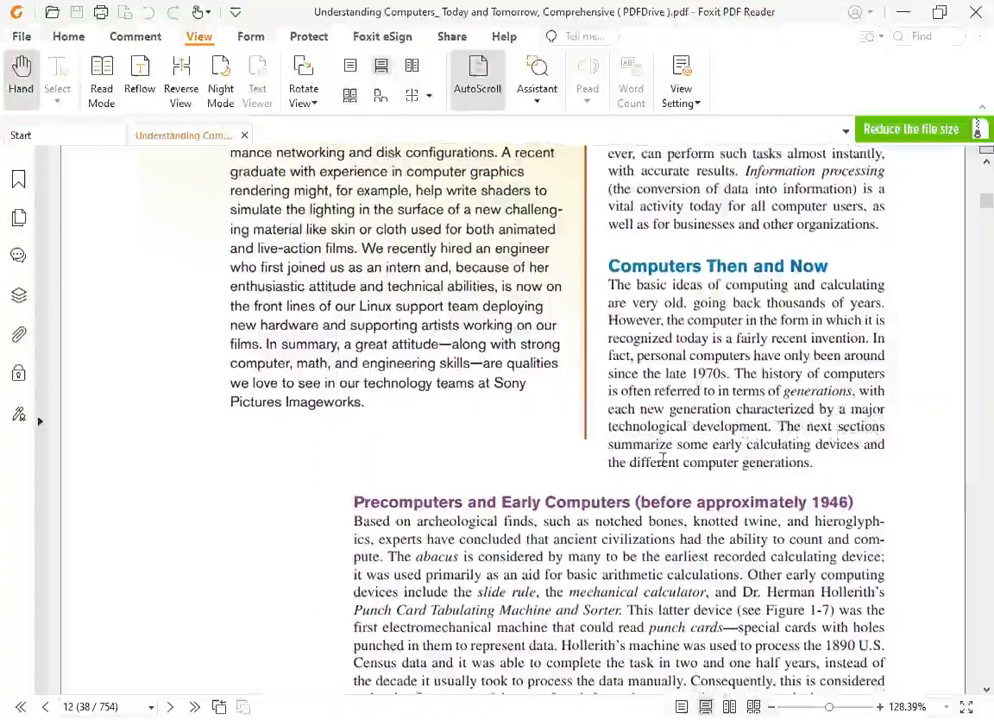
scroll(down, 3)
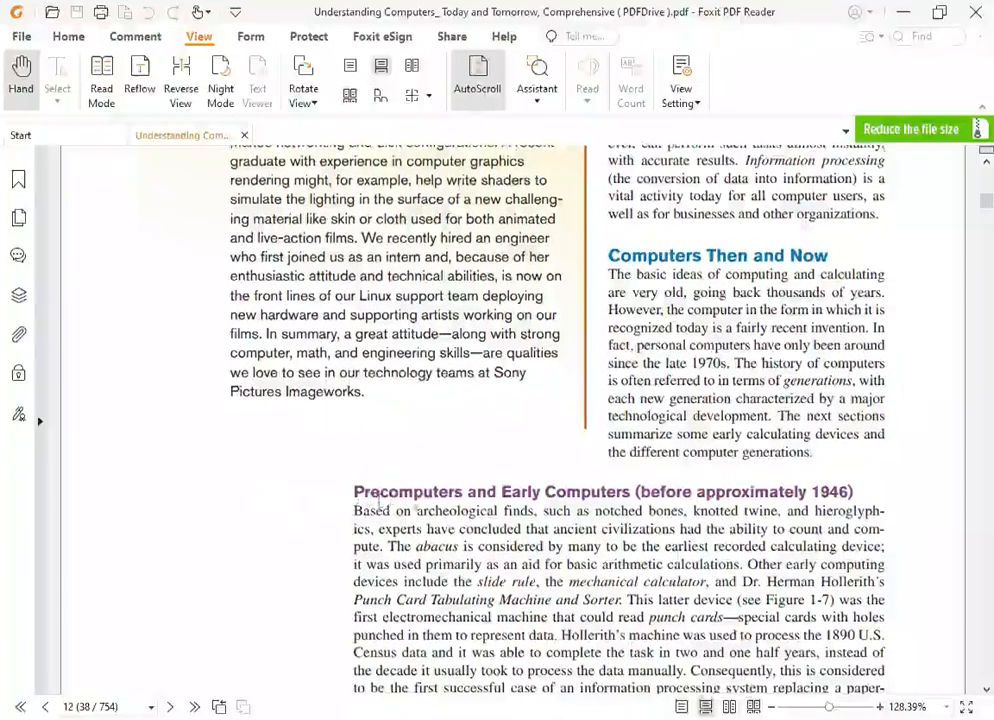
scroll(down, 3)
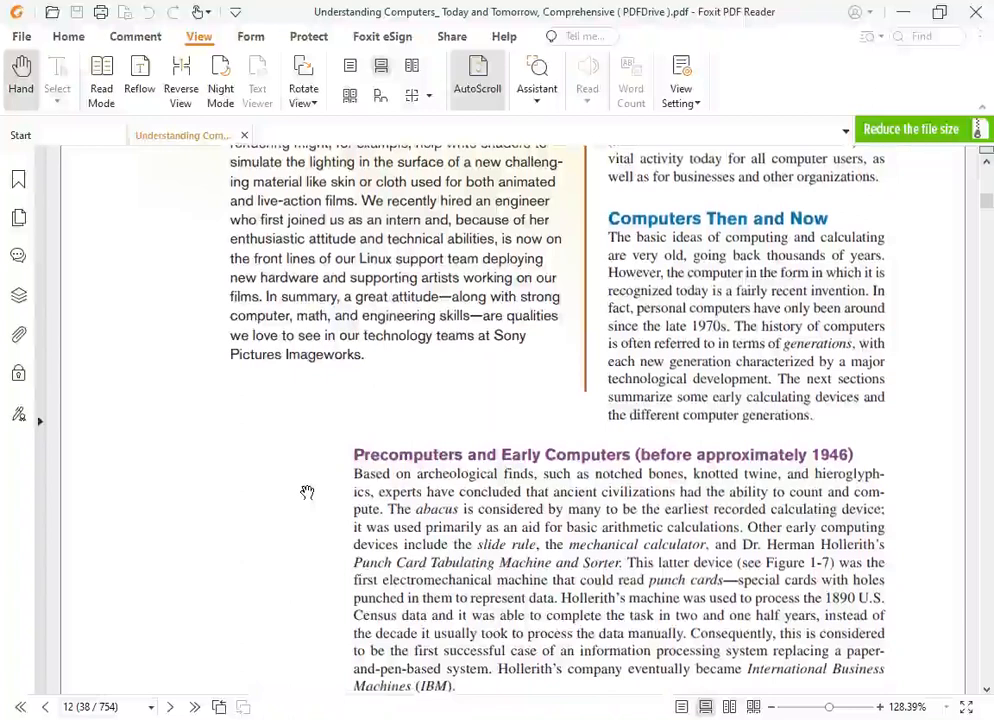
scroll(down, 3)
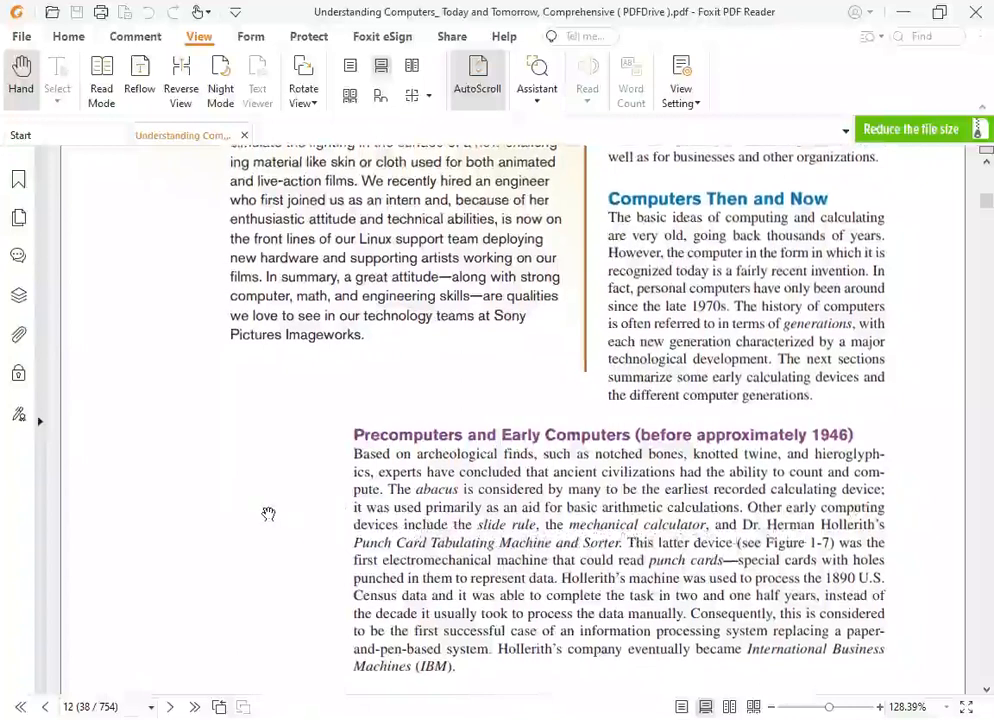
scroll(down, 3)
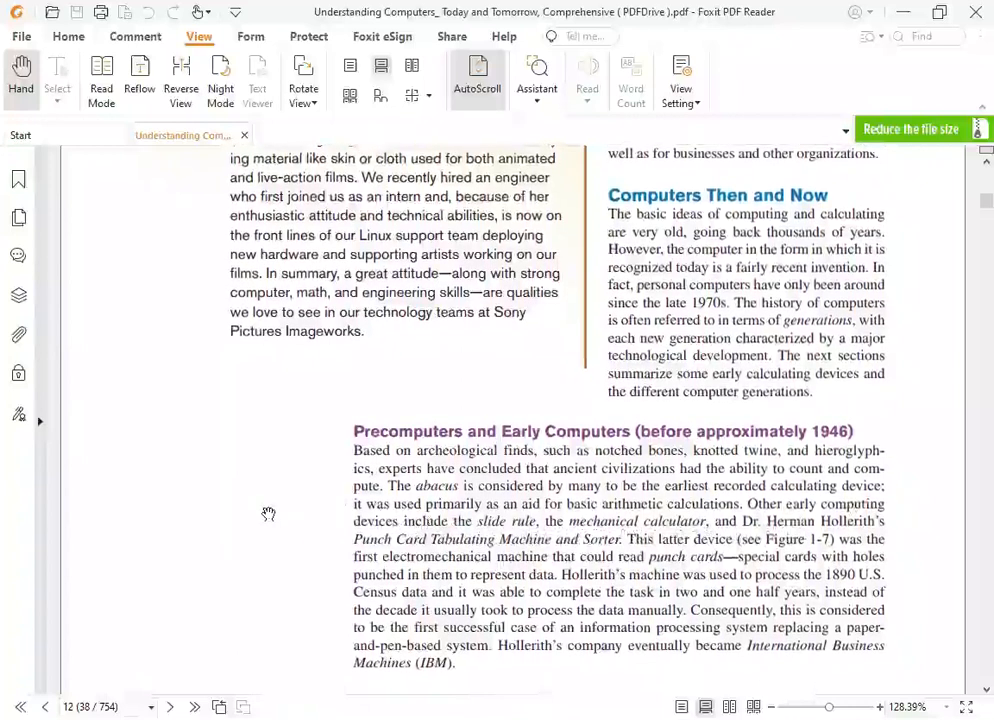
scroll(down, 3)
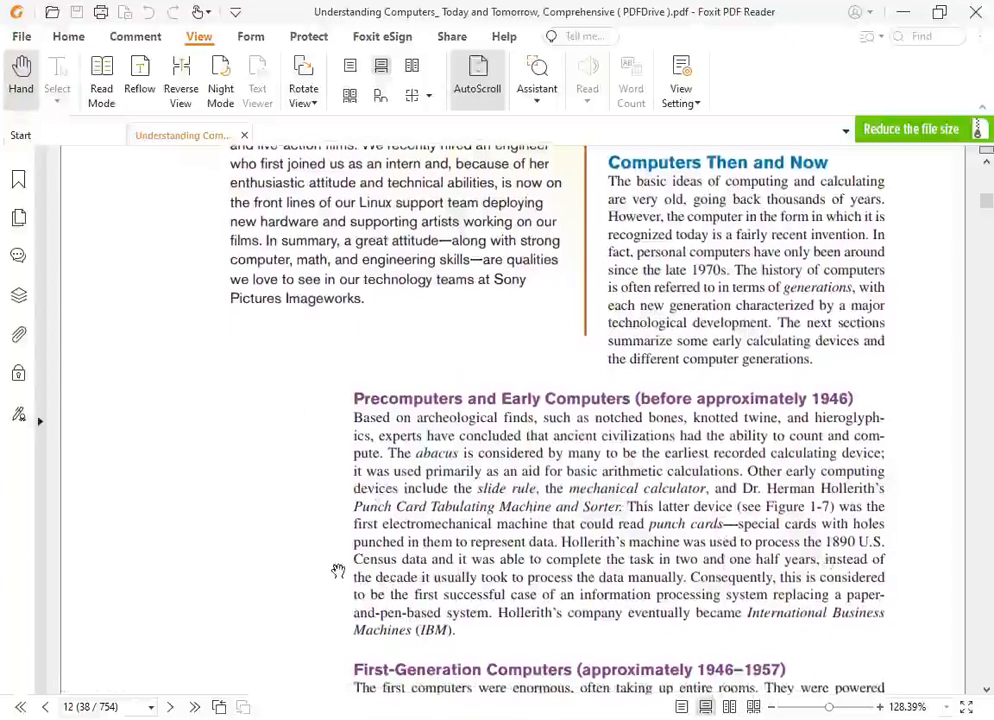
scroll(down, 3)
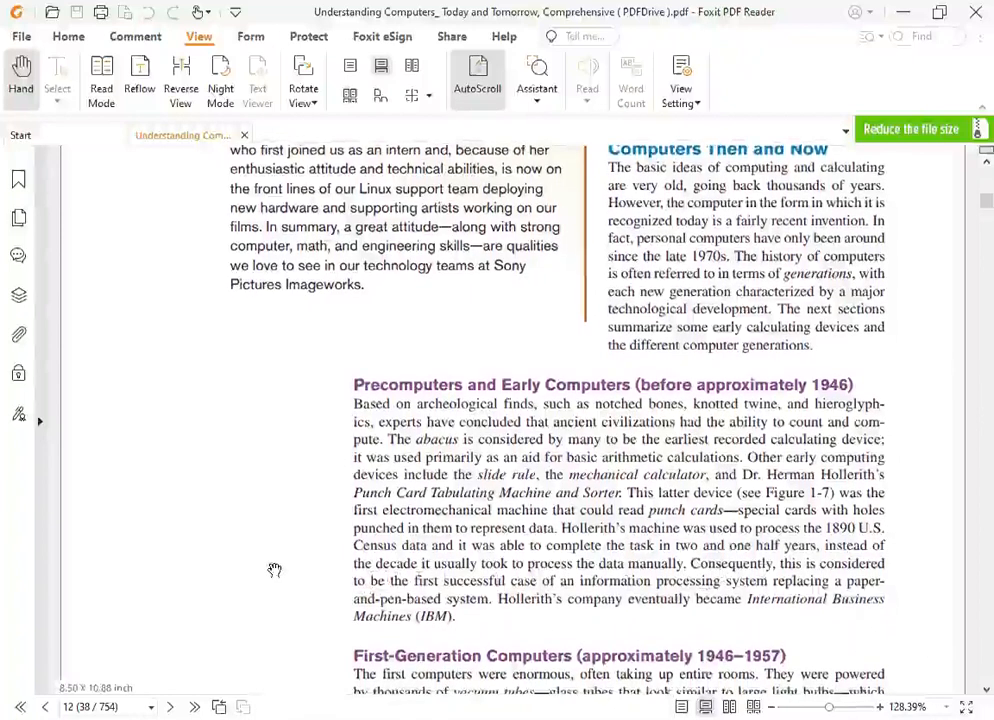
scroll(down, 3)
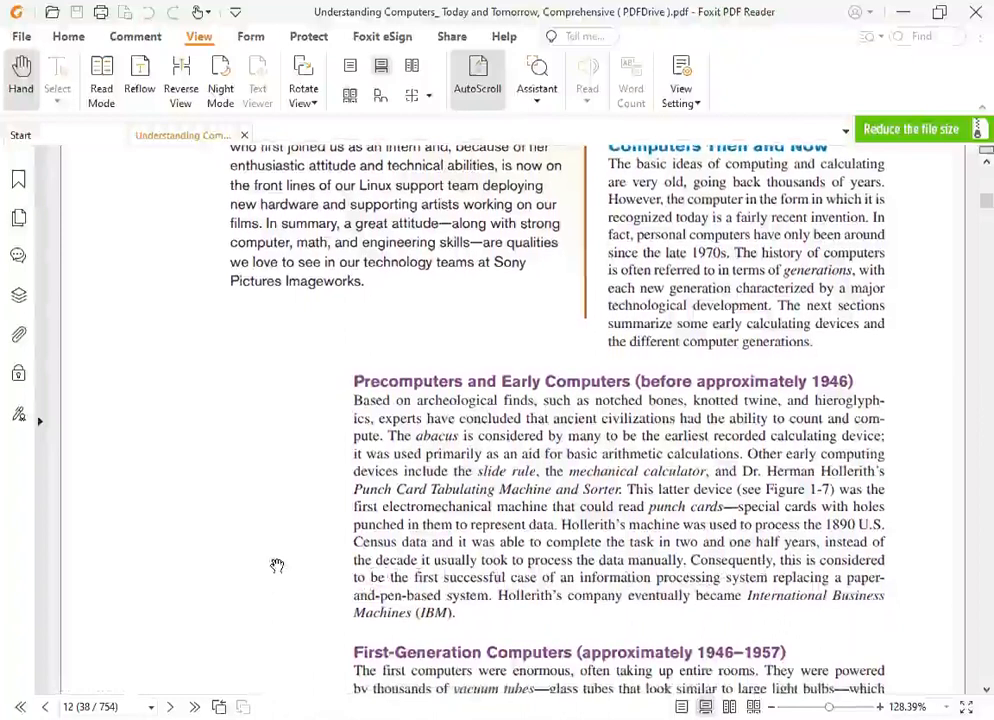
scroll(down, 3)
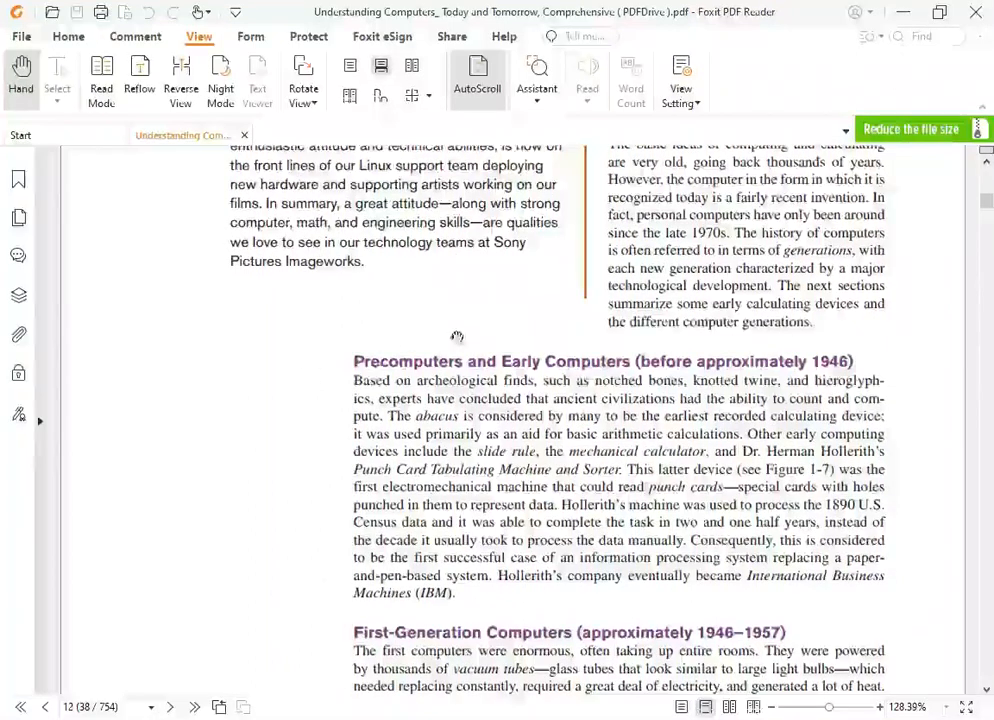
scroll(down, 3)
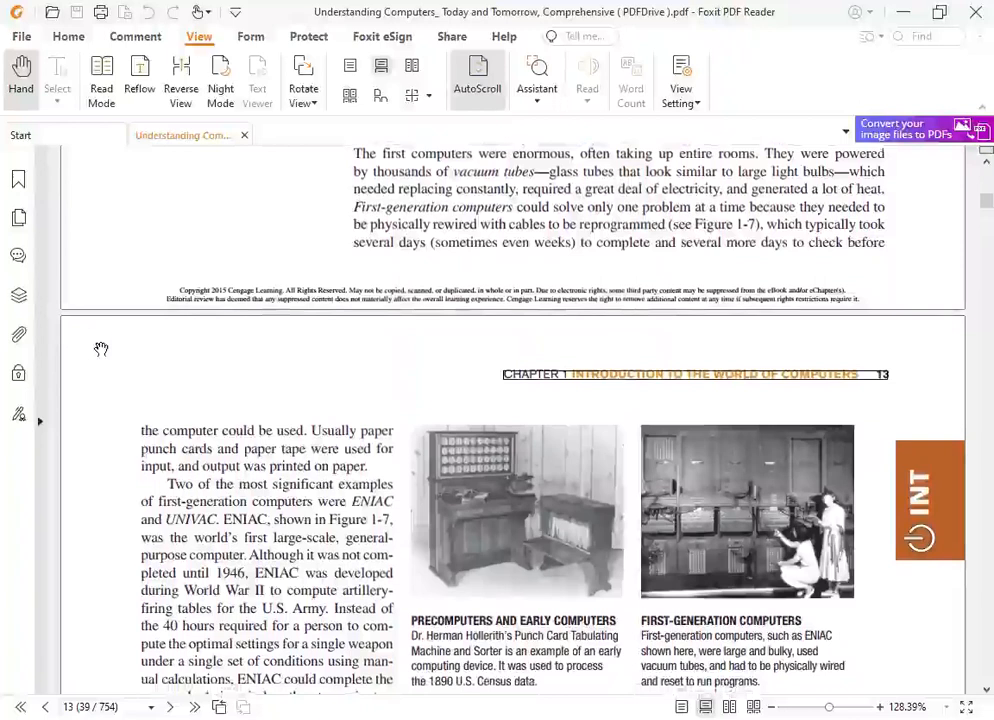
scroll(down, 3)
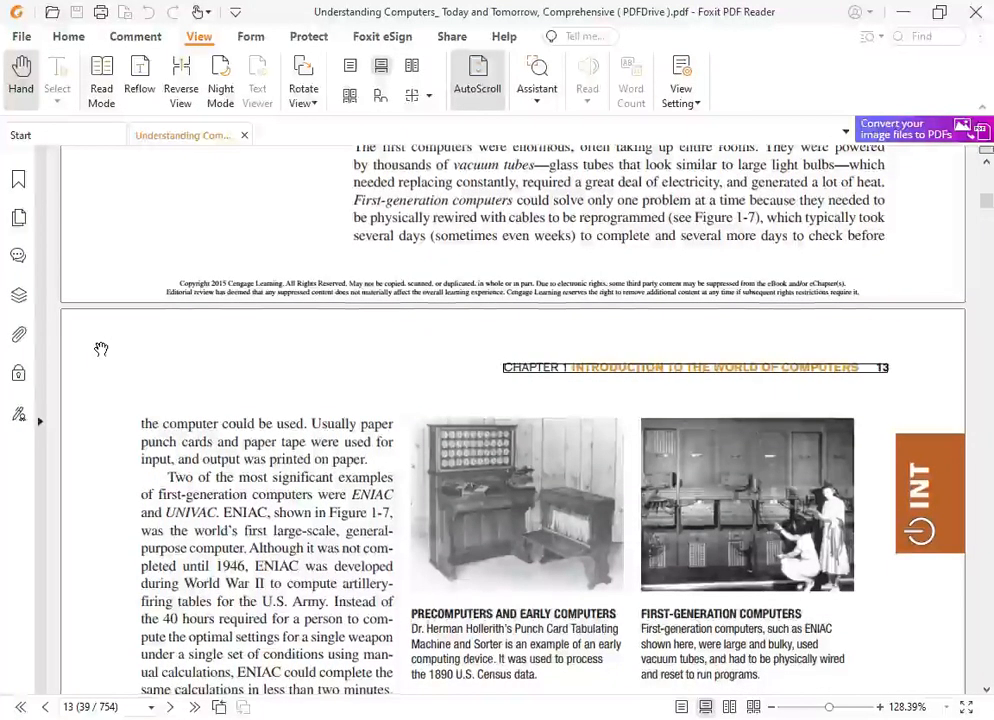
scroll(down, 3)
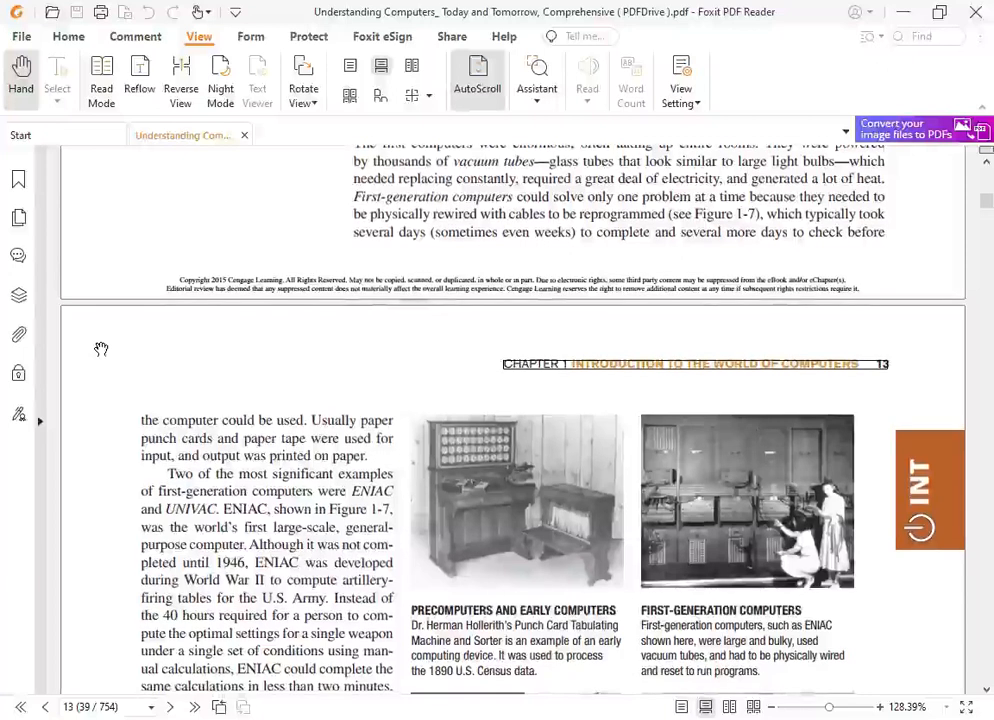
scroll(down, 3)
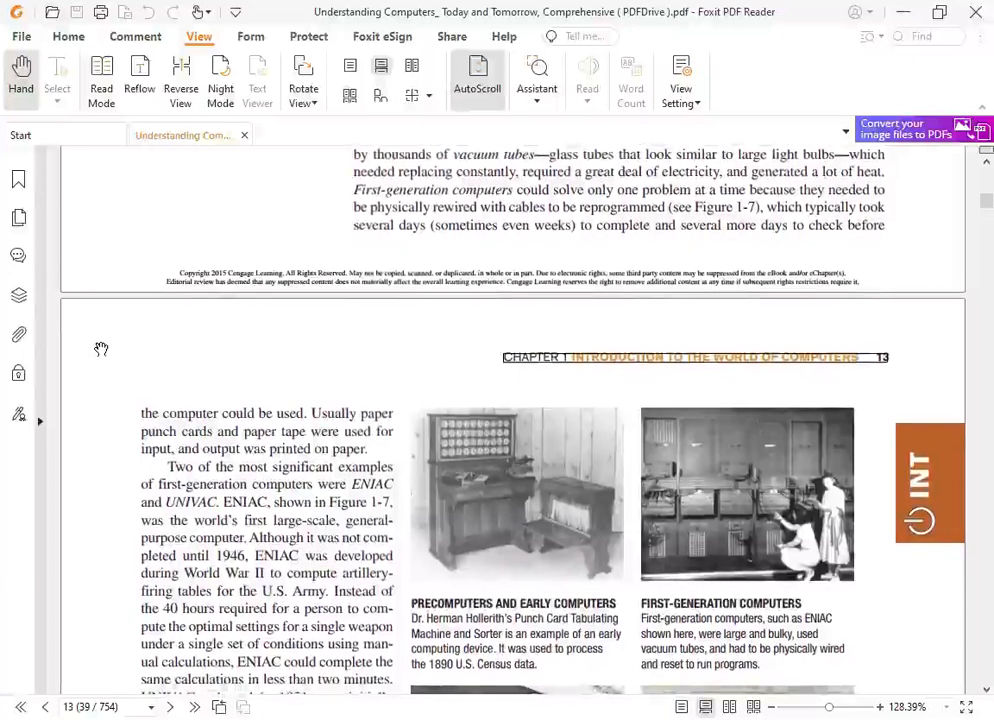
scroll(down, 3)
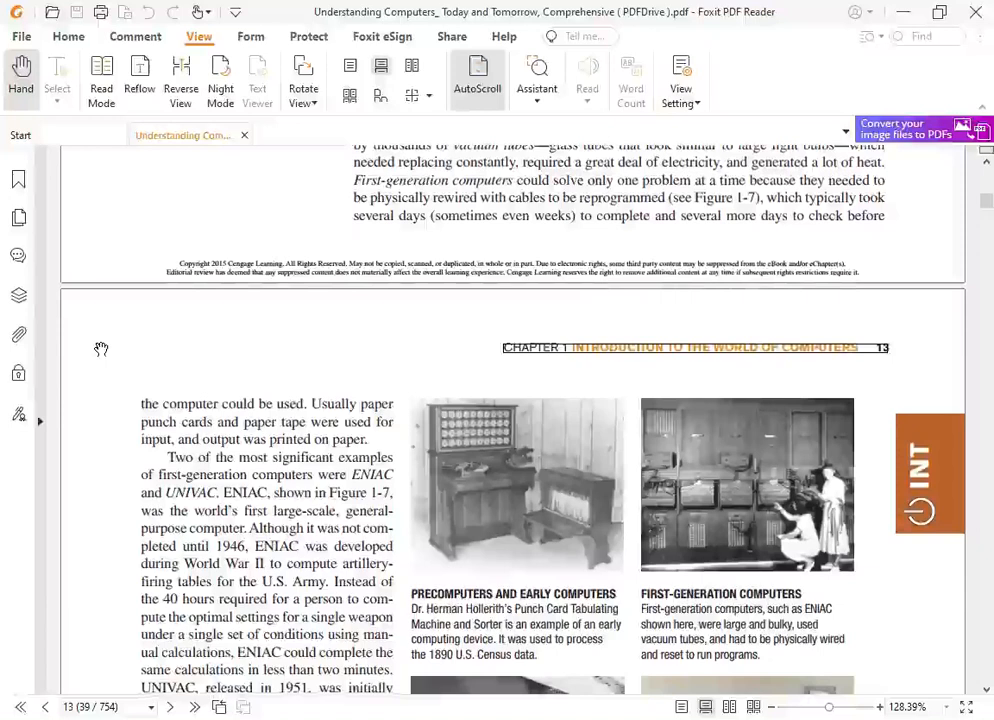
scroll(down, 3)
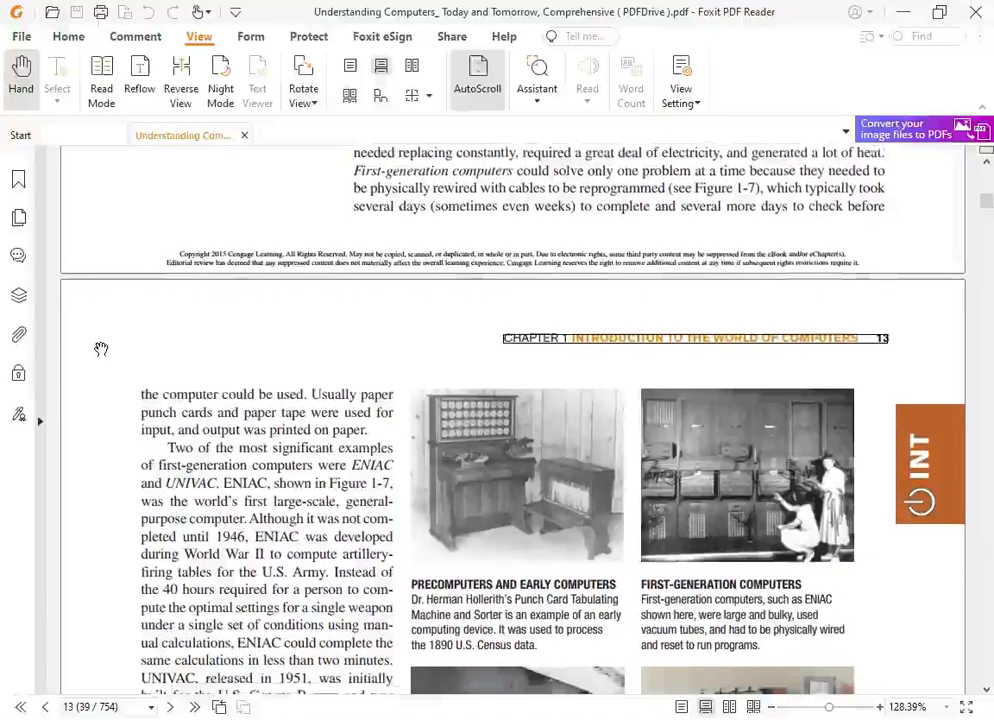
scroll(down, 3)
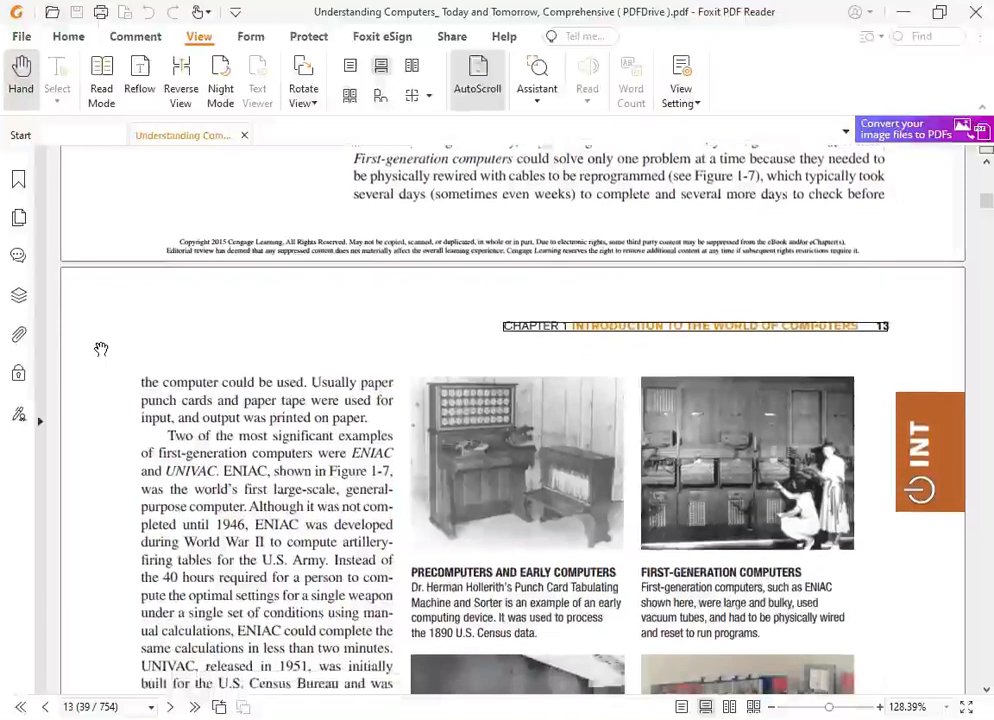
scroll(down, 3)
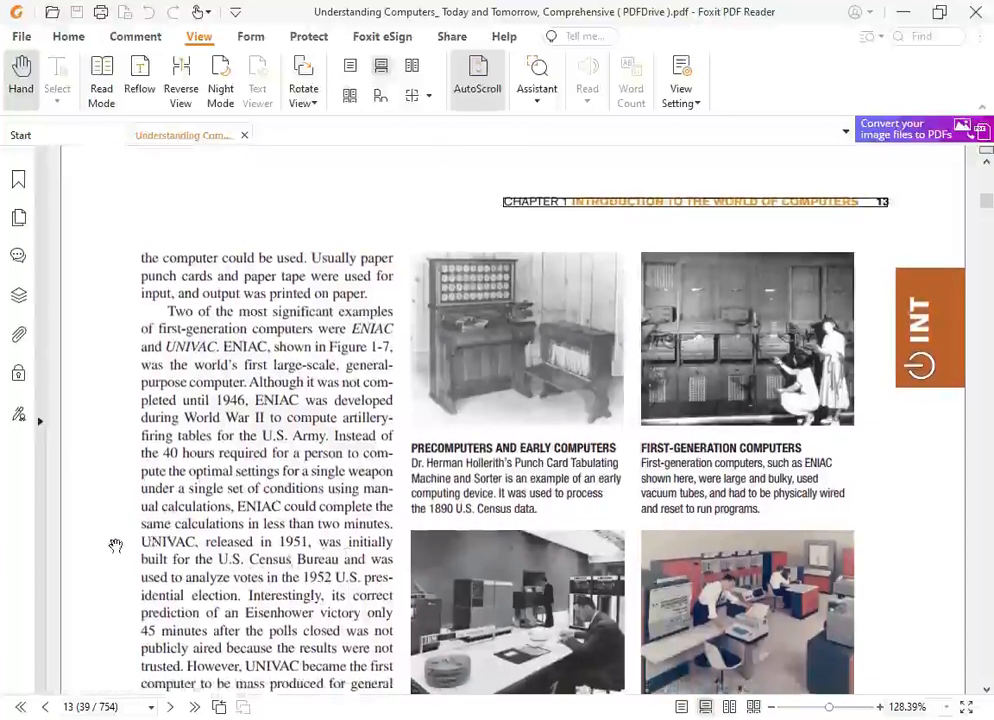
scroll(down, 3)
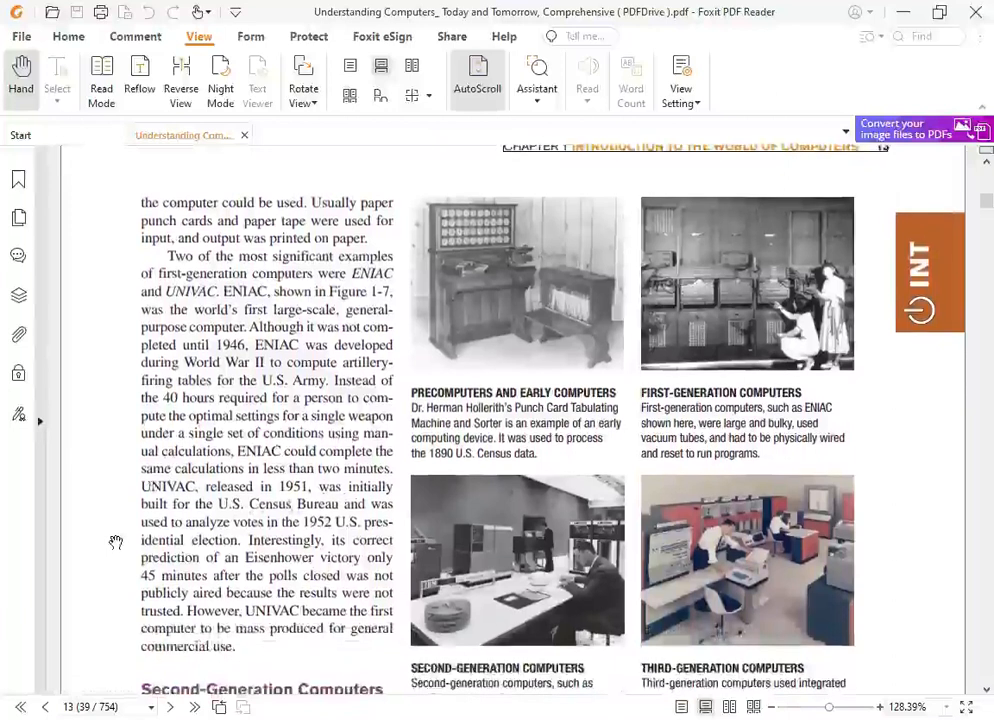
scroll(down, 3)
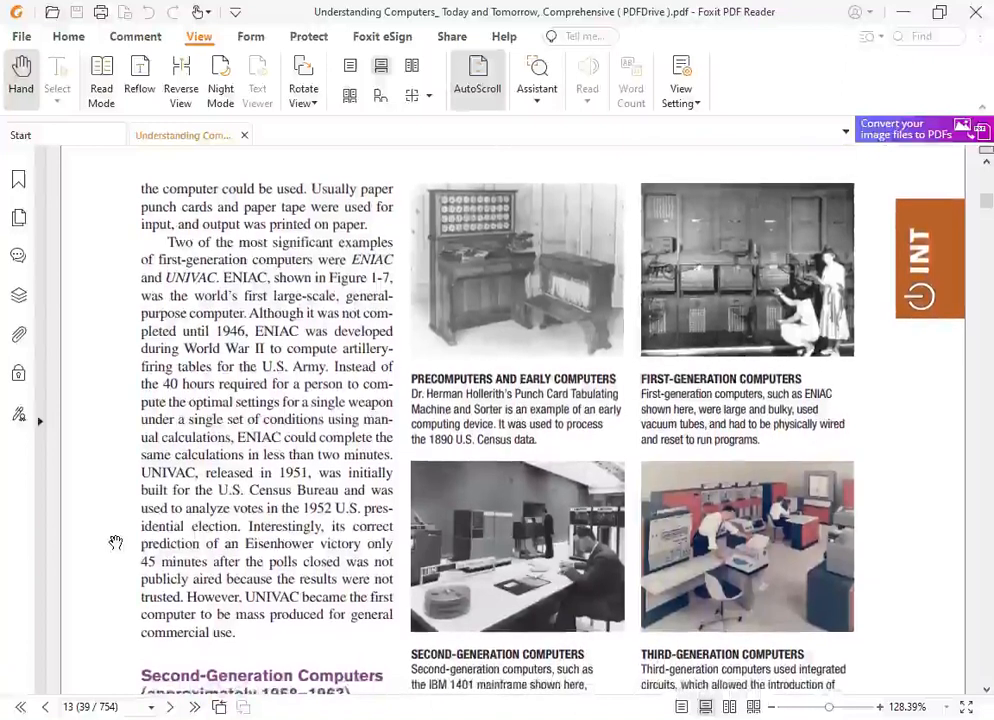
scroll(down, 3)
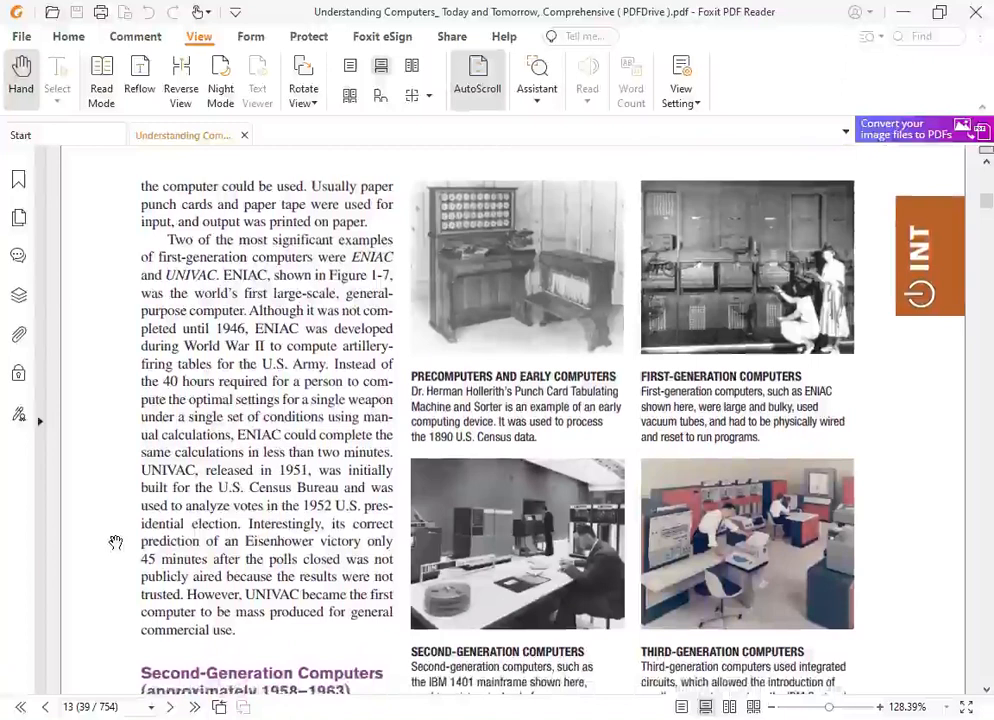
scroll(down, 3)
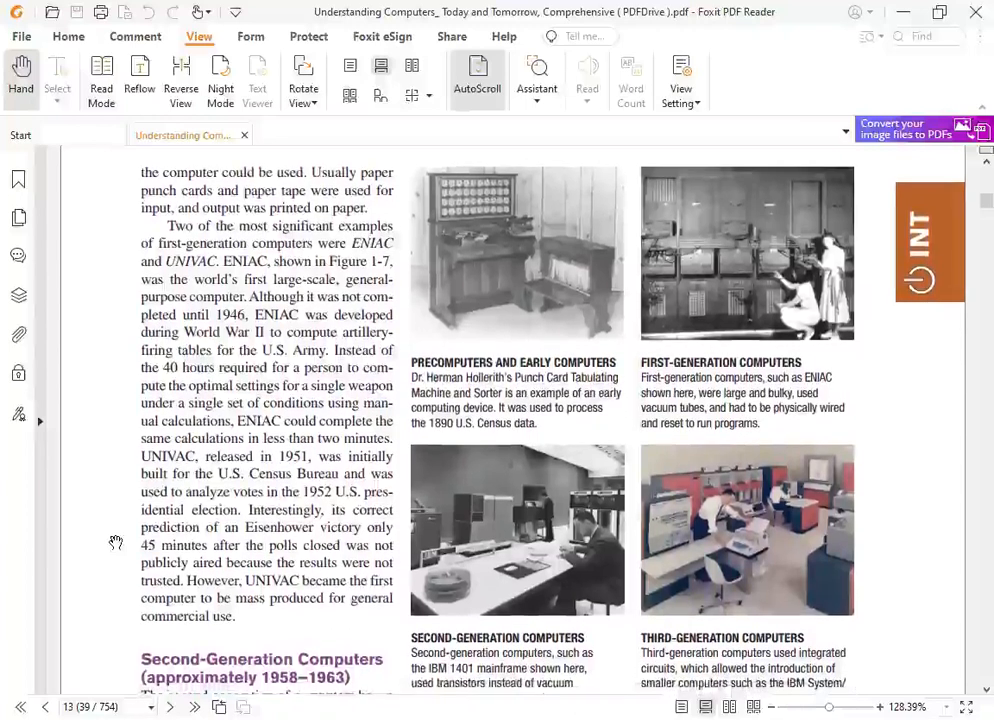
scroll(down, 3)
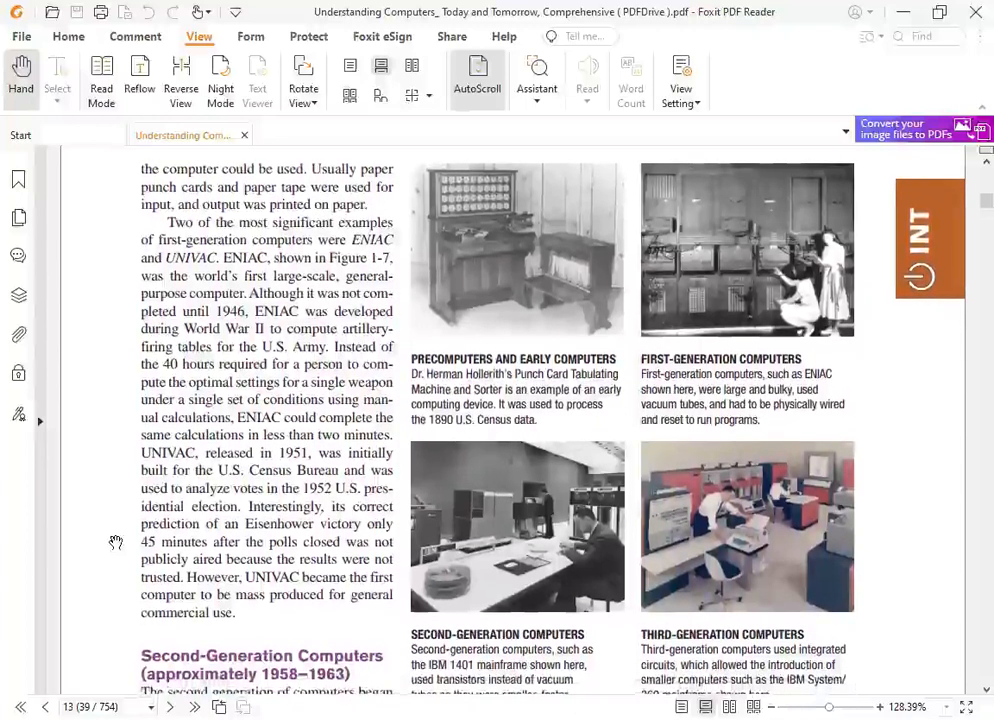
scroll(down, 3)
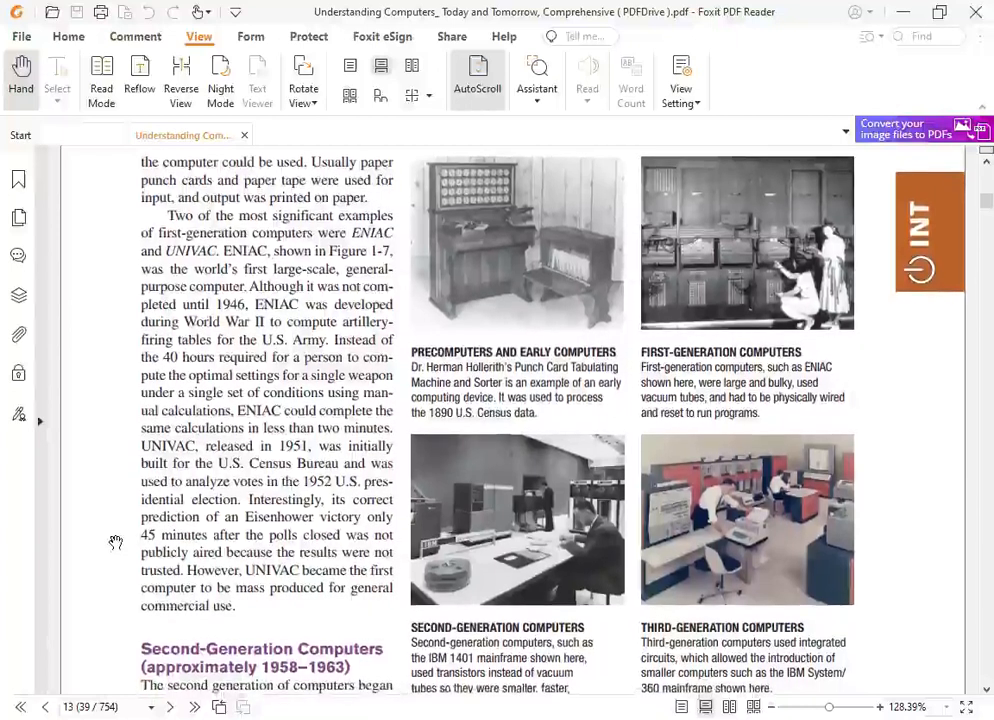
scroll(down, 3)
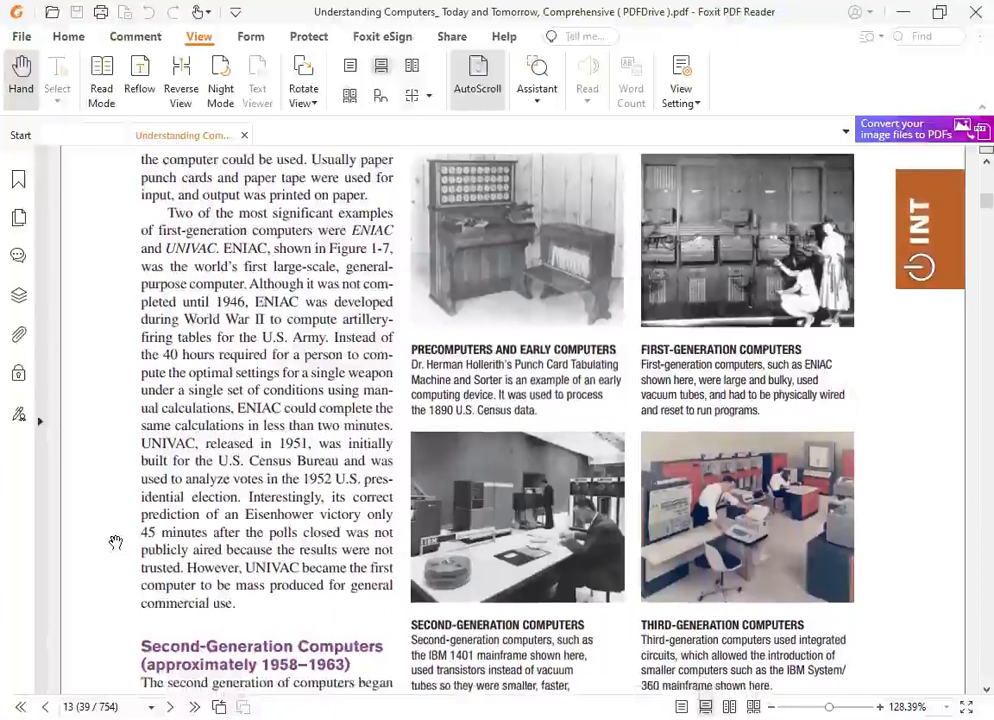
scroll(down, 3)
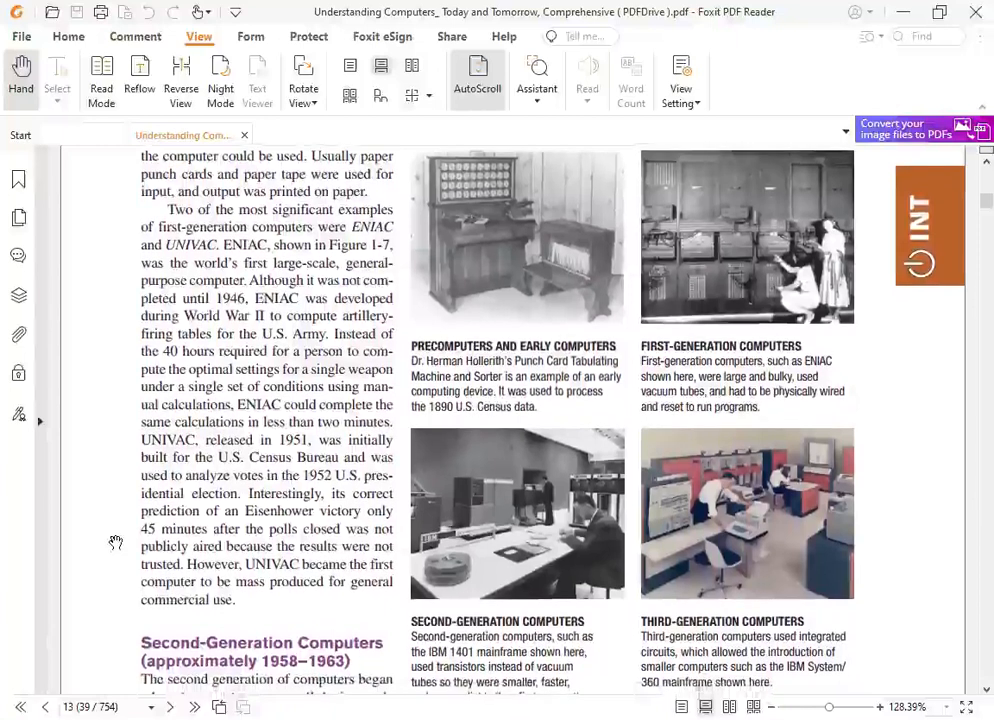
scroll(down, 3)
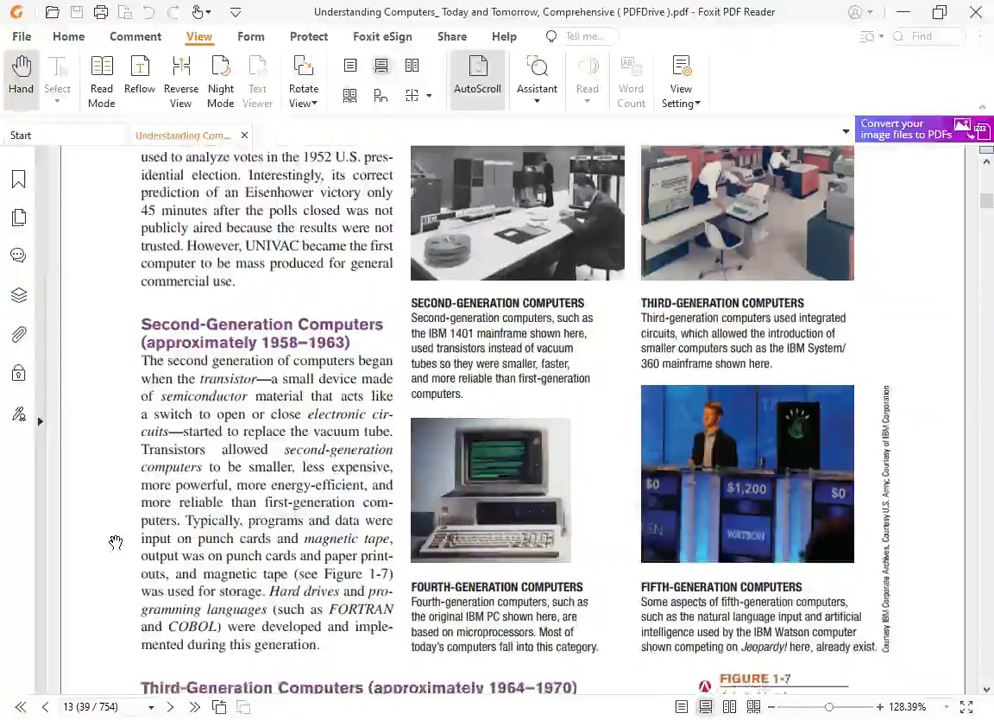
scroll(down, 3)
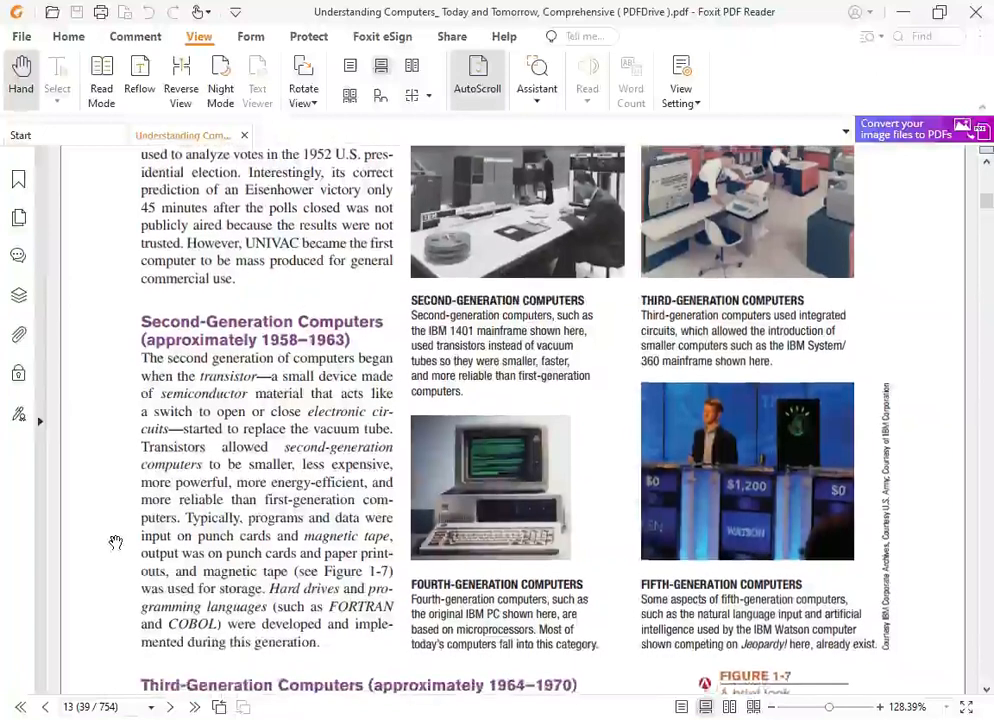
scroll(down, 3)
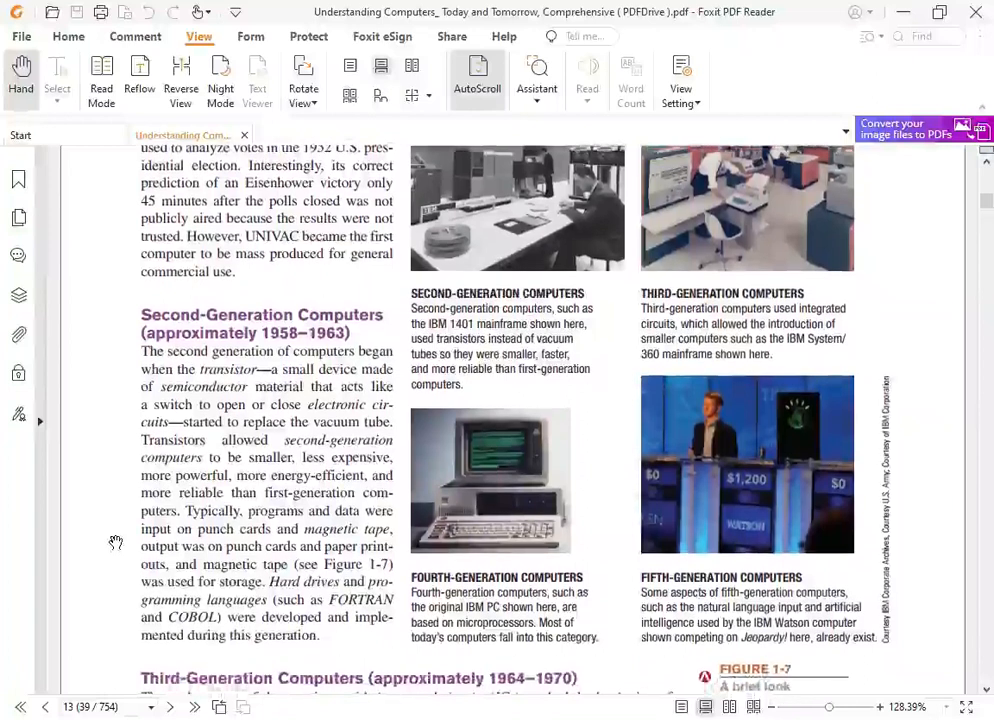
scroll(down, 3)
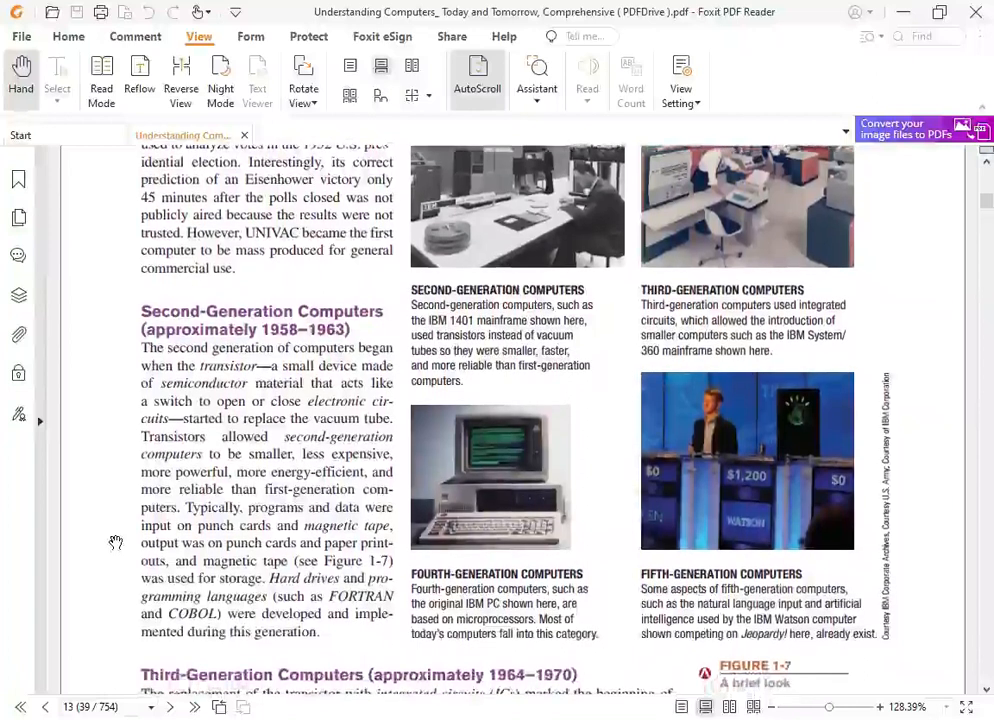
scroll(down, 3)
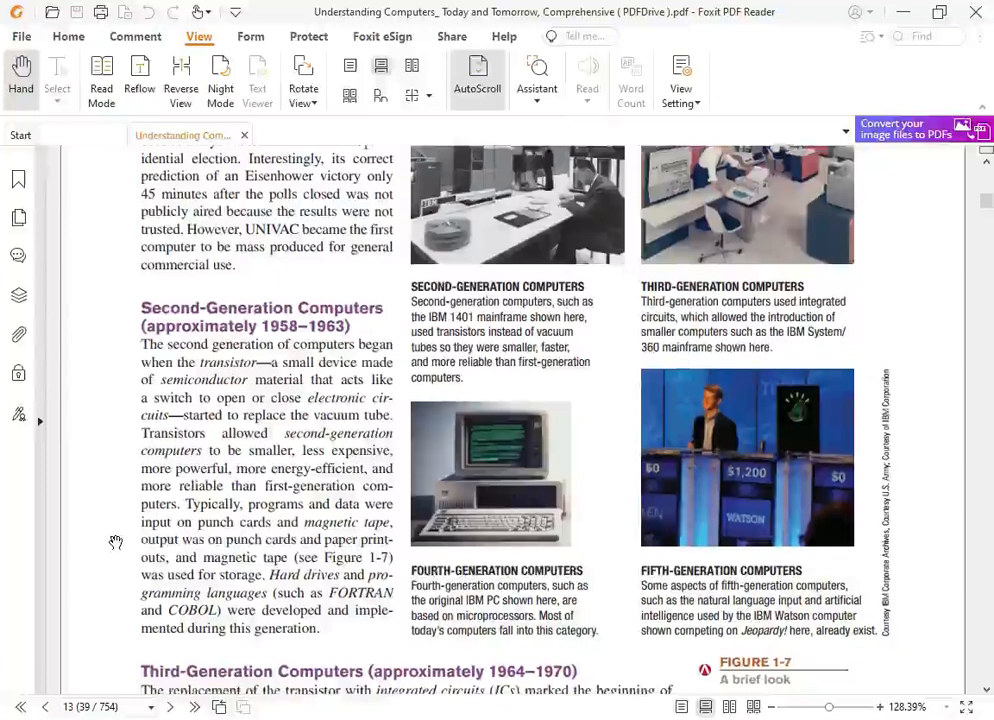
scroll(down, 3)
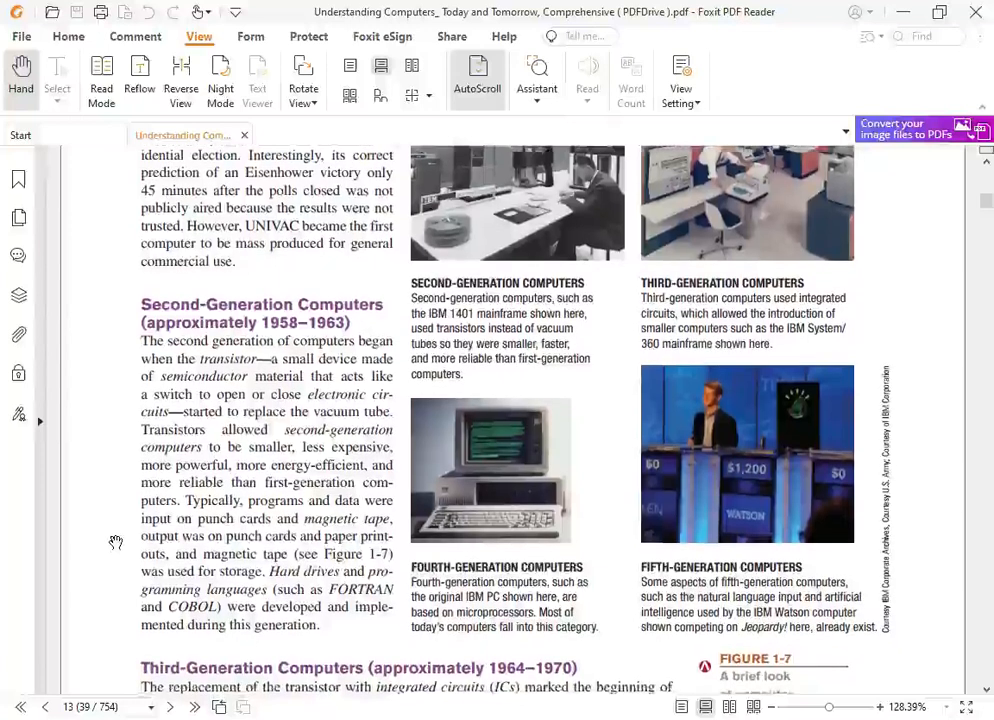
scroll(down, 3)
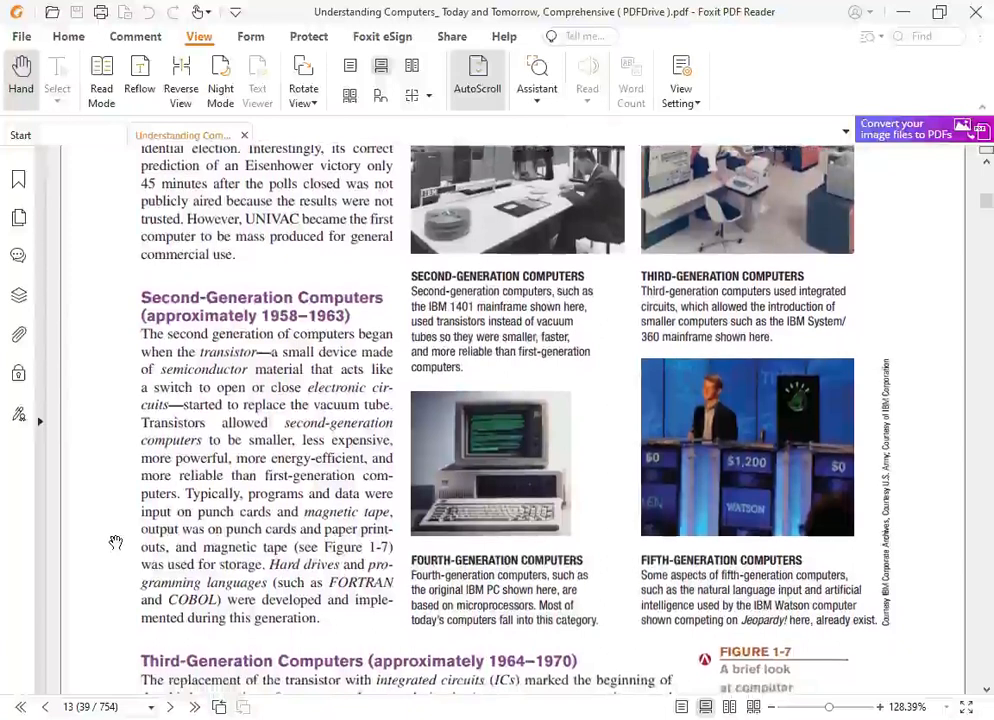
scroll(down, 3)
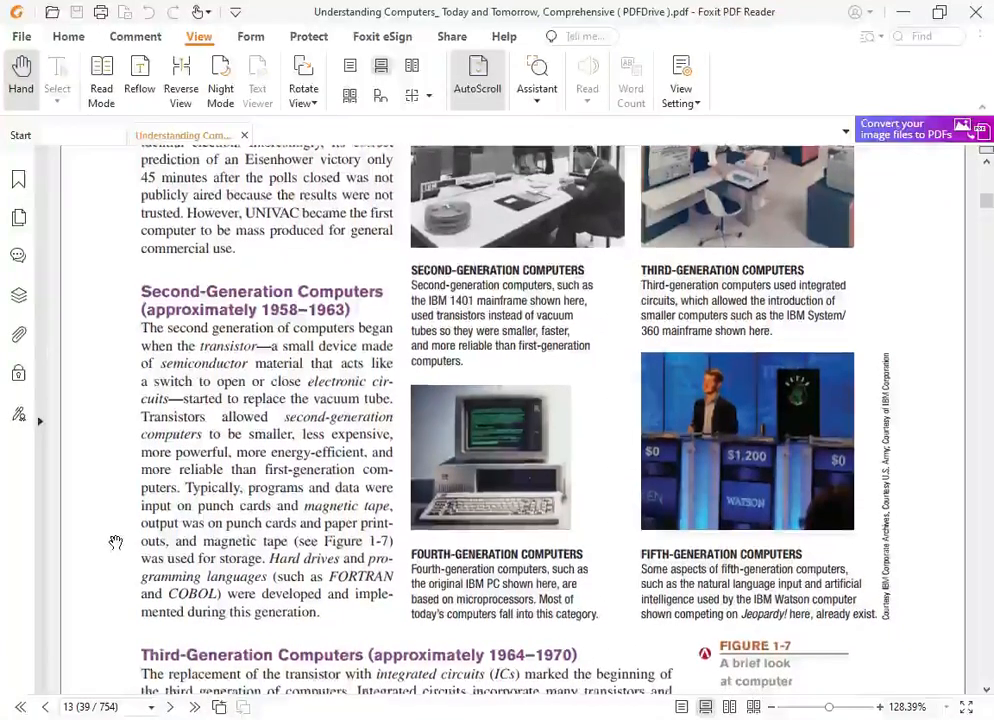
scroll(down, 3)
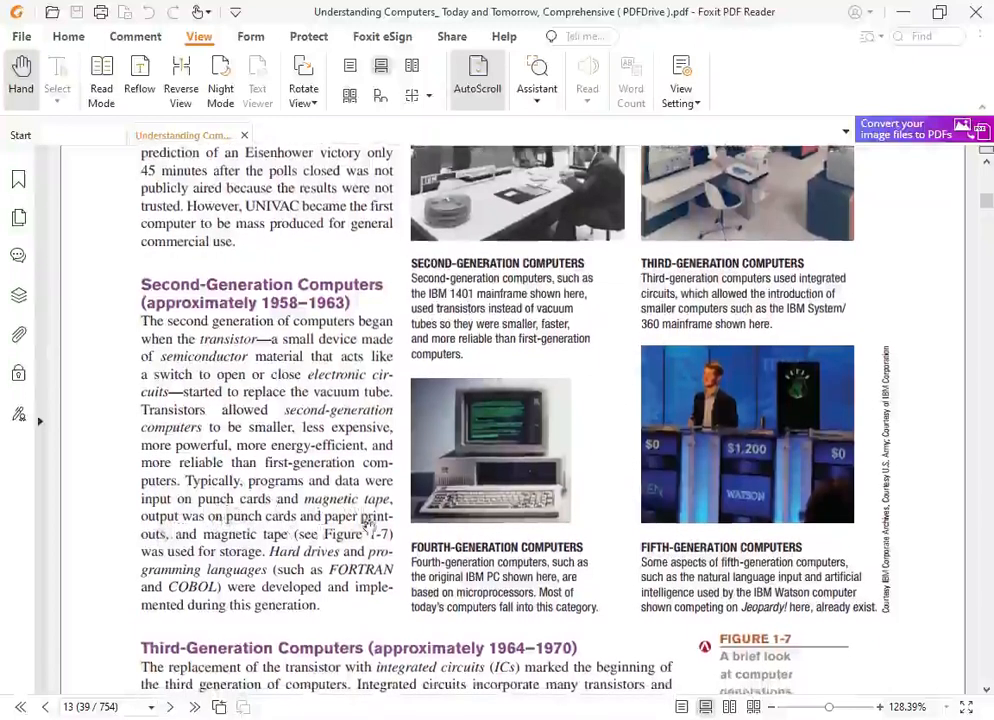
scroll(down, 3)
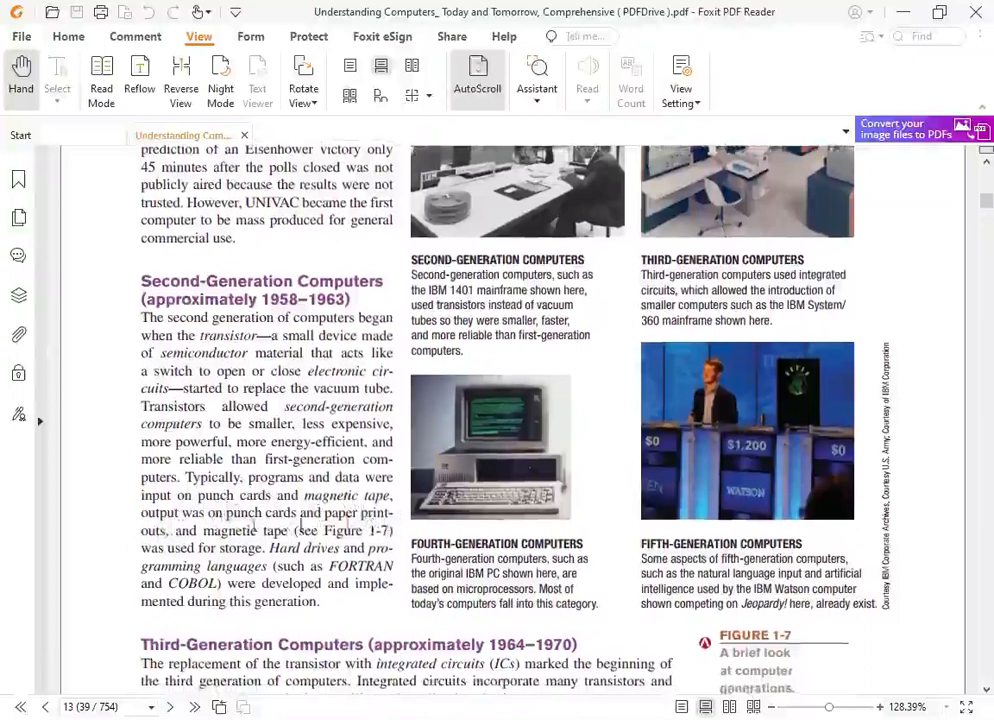
scroll(down, 3)
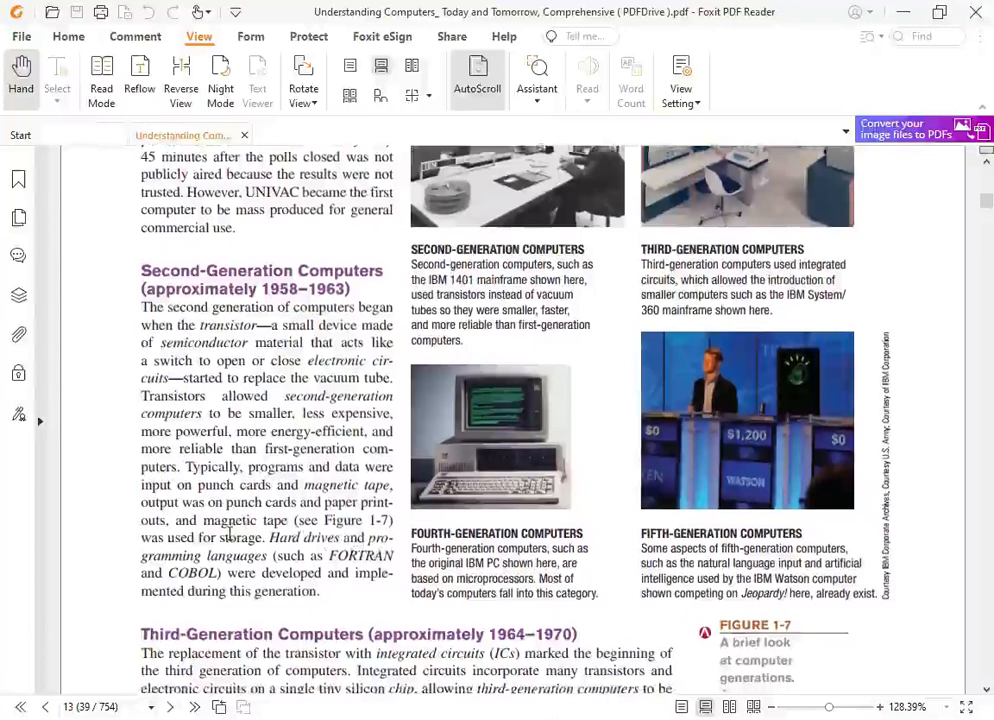
scroll(down, 3)
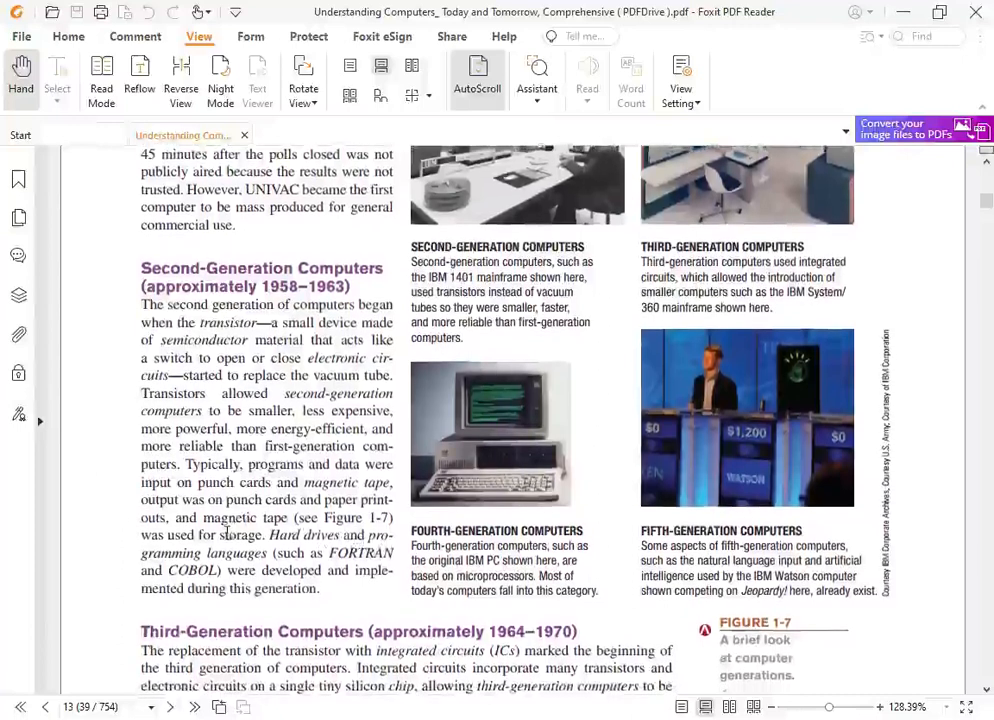
scroll(down, 3)
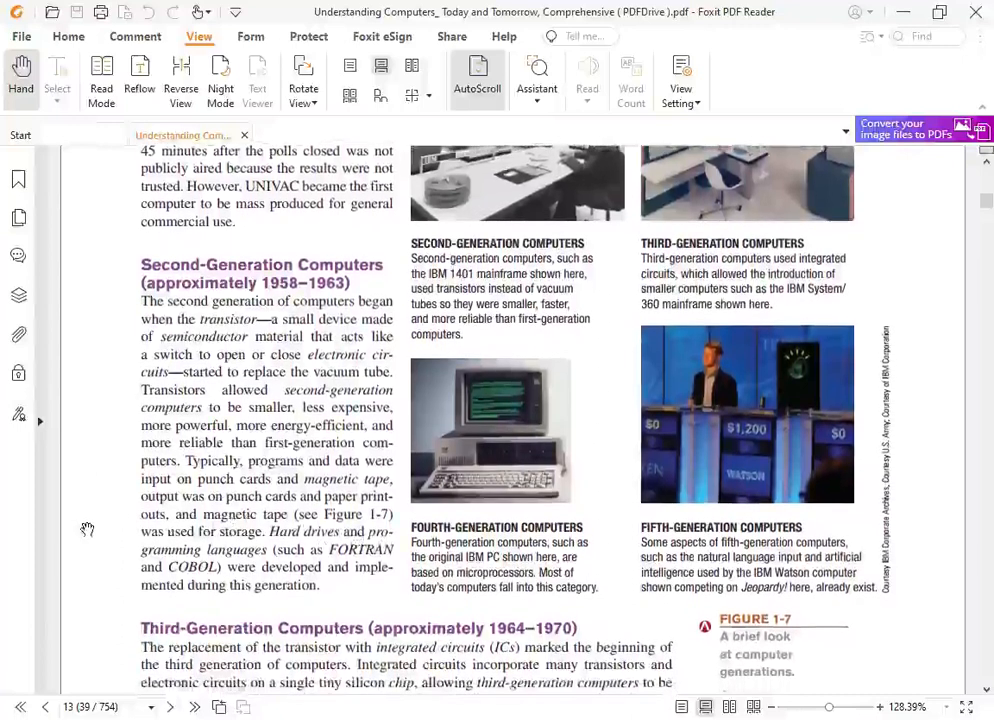
scroll(down, 3)
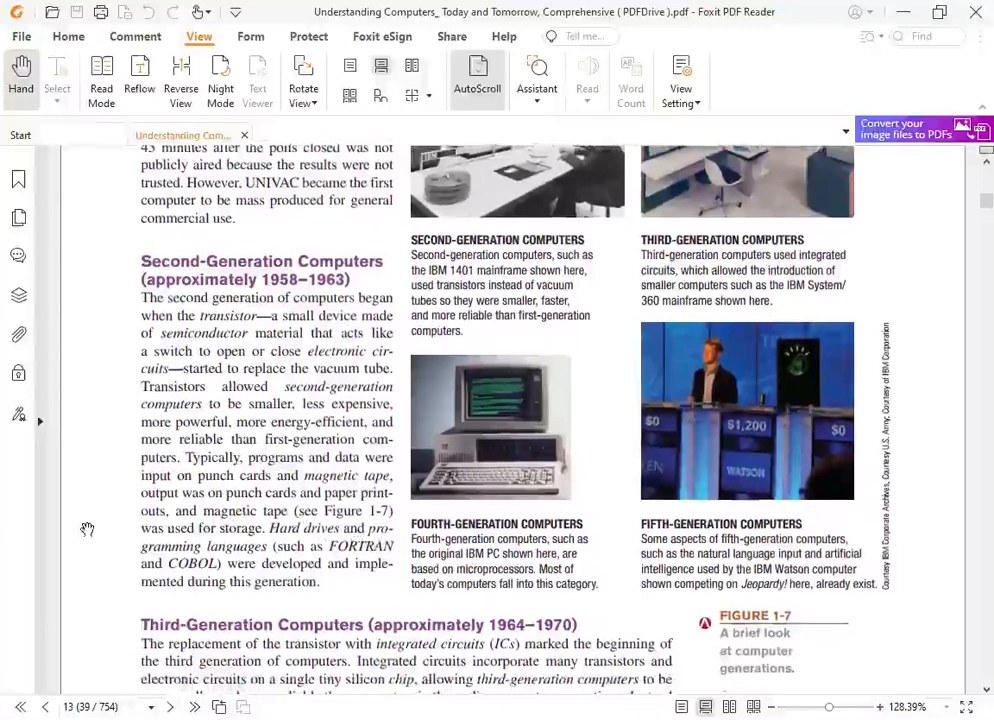
scroll(down, 3)
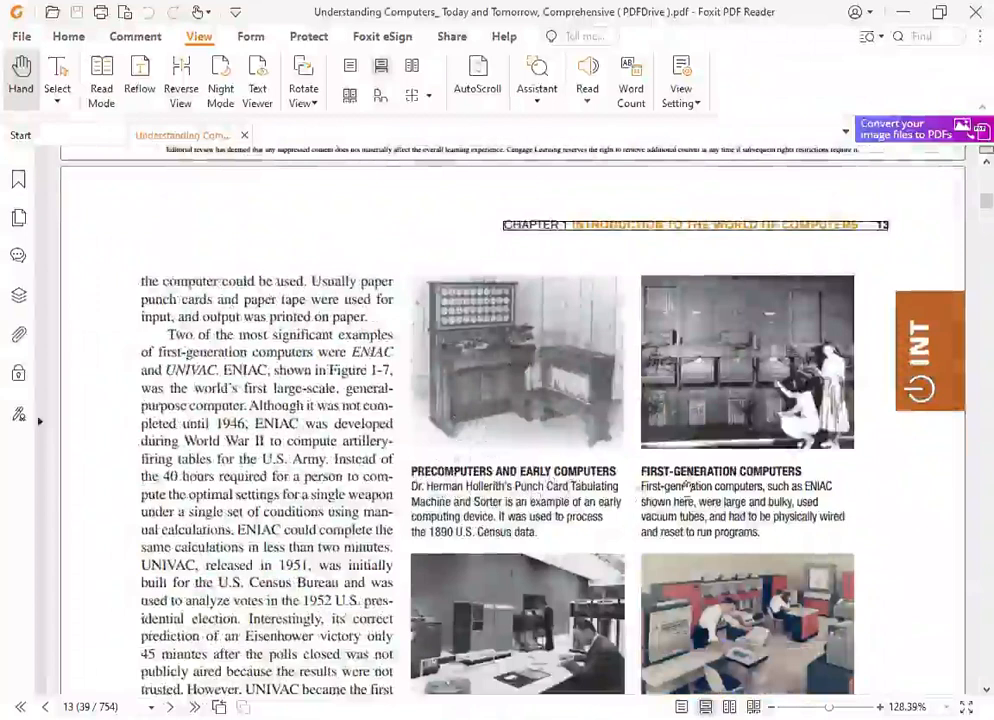
scroll(down, 3)
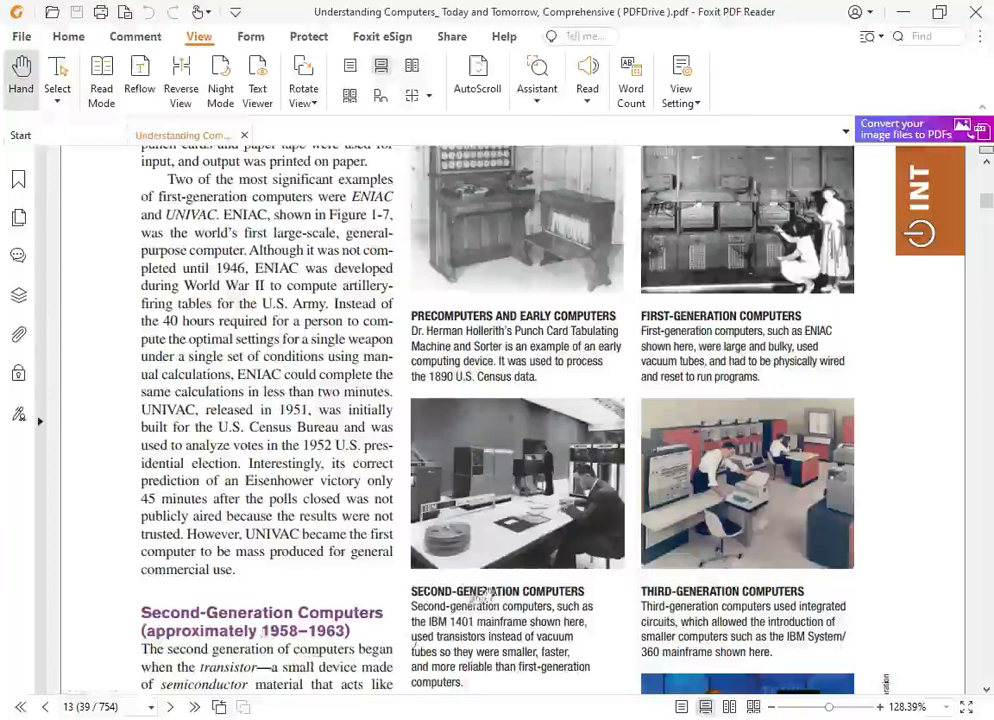
scroll(down, 3)
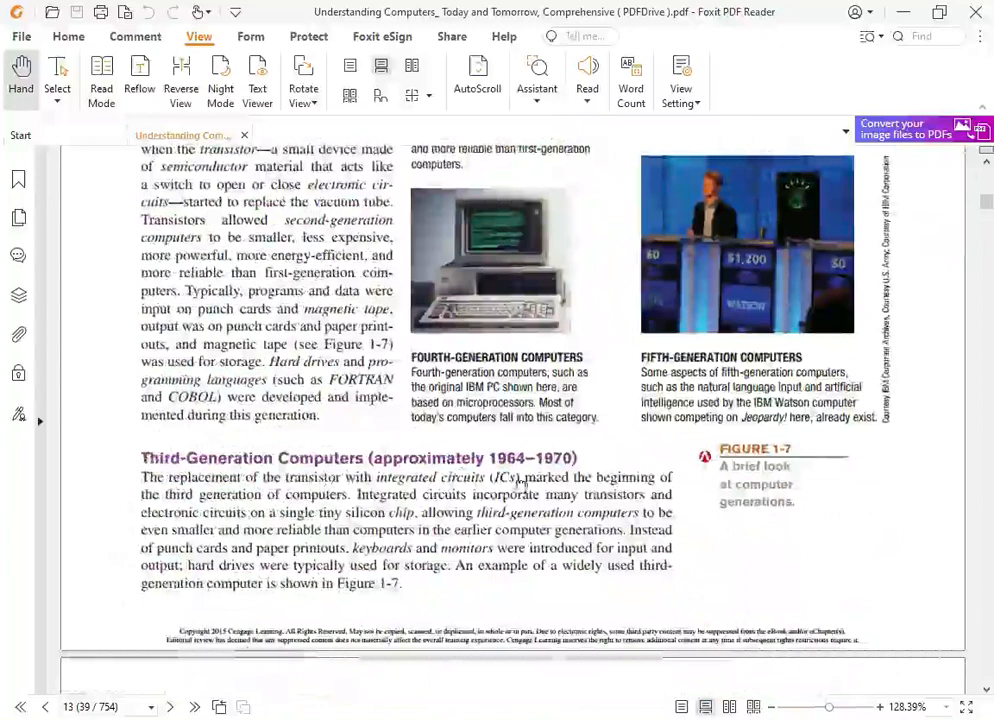
mouse_move(830, 557)
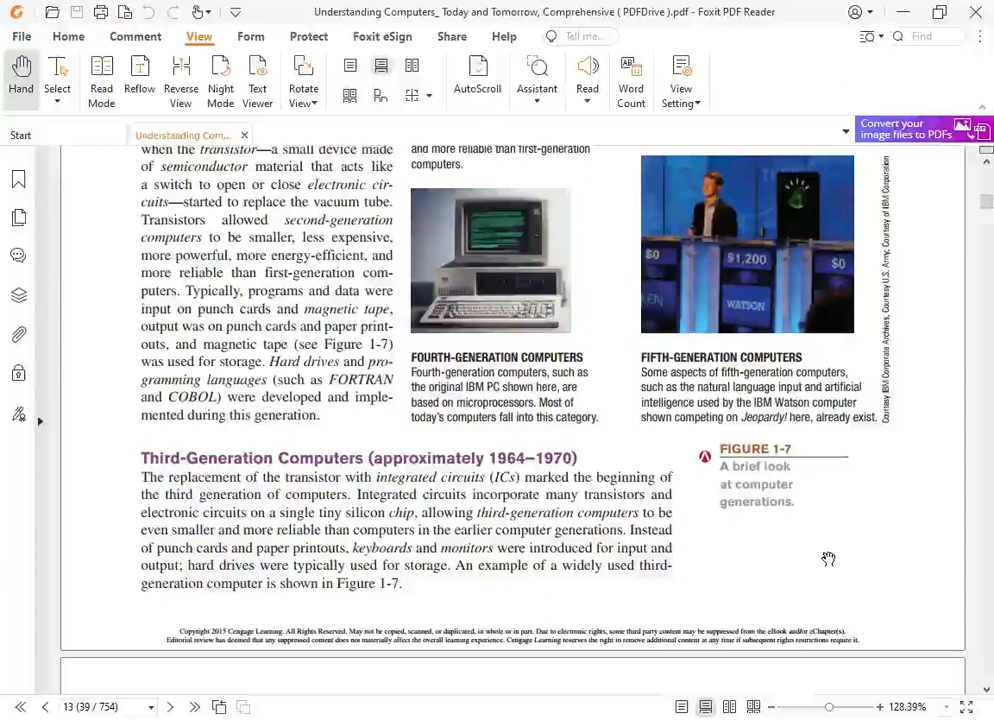
mouse_move(75, 551)
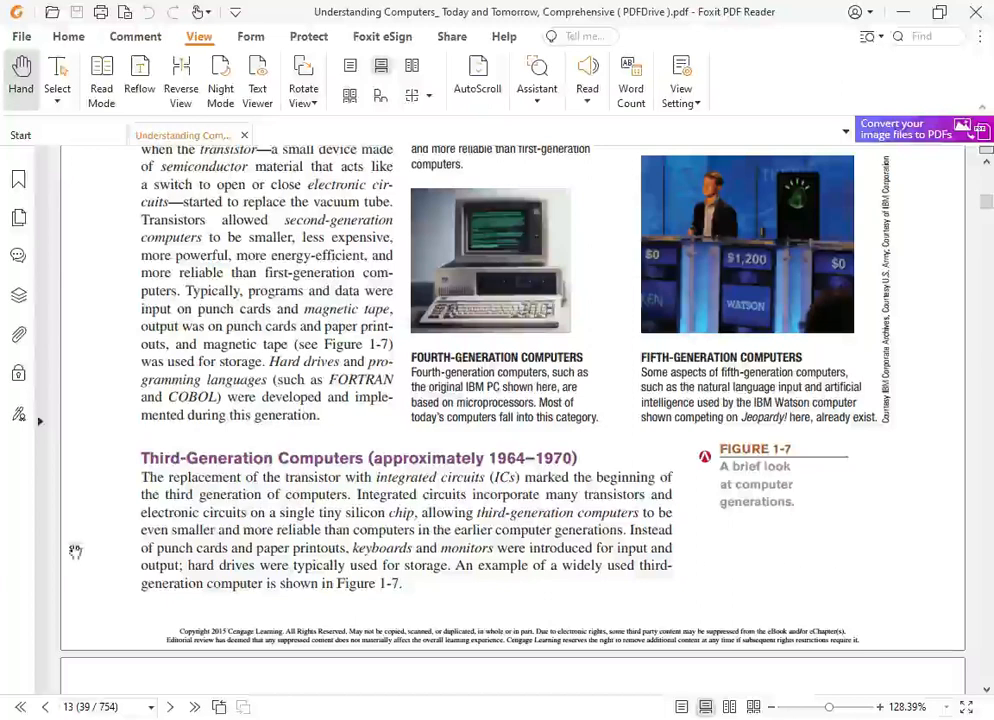
mouse_move(115, 551)
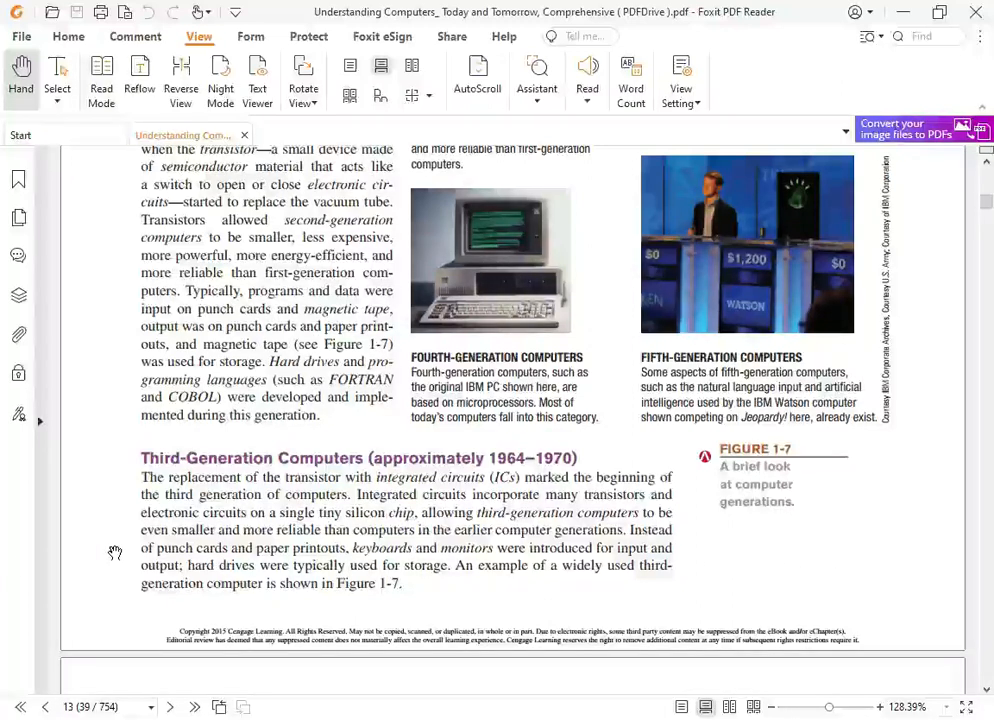